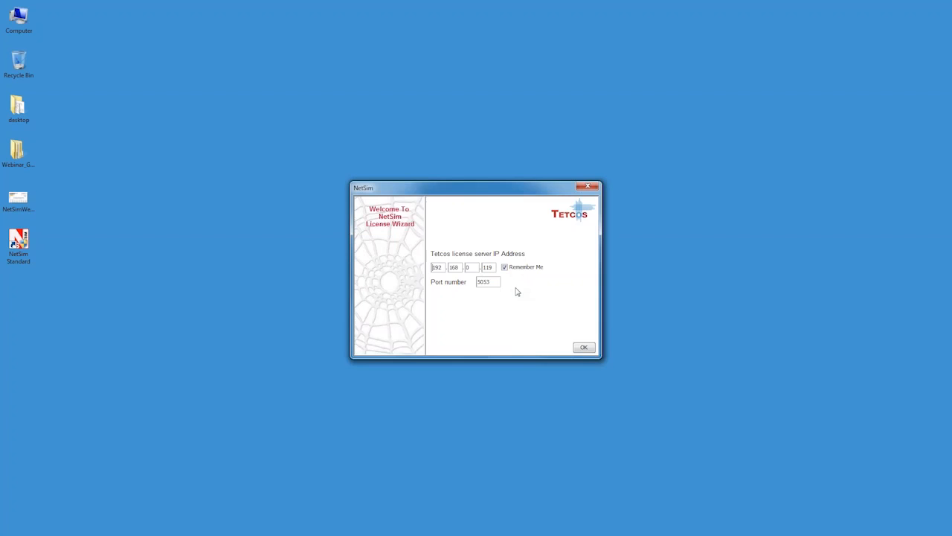
# Confirm the license server settings and launch NetSim Standard from its desktop shortcut.
pyautogui.click(583, 346)
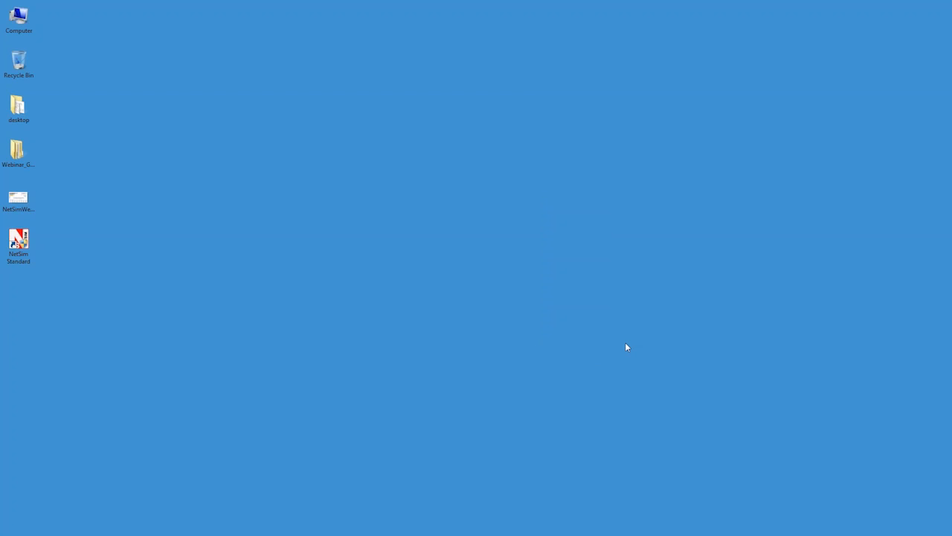
pyautogui.doubleClick(18, 245)
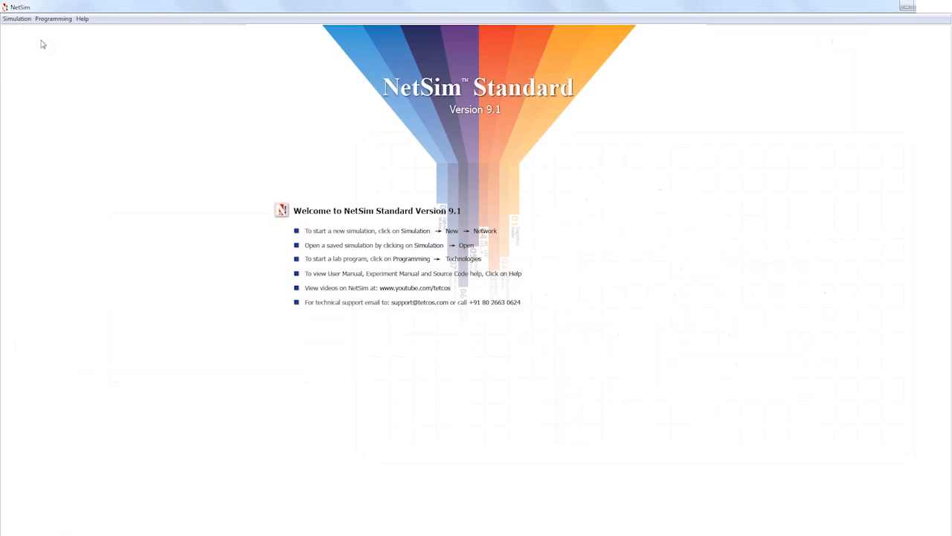
# Create a new Internetworks simulation from the Simulation menu.
pyautogui.click(16, 18)
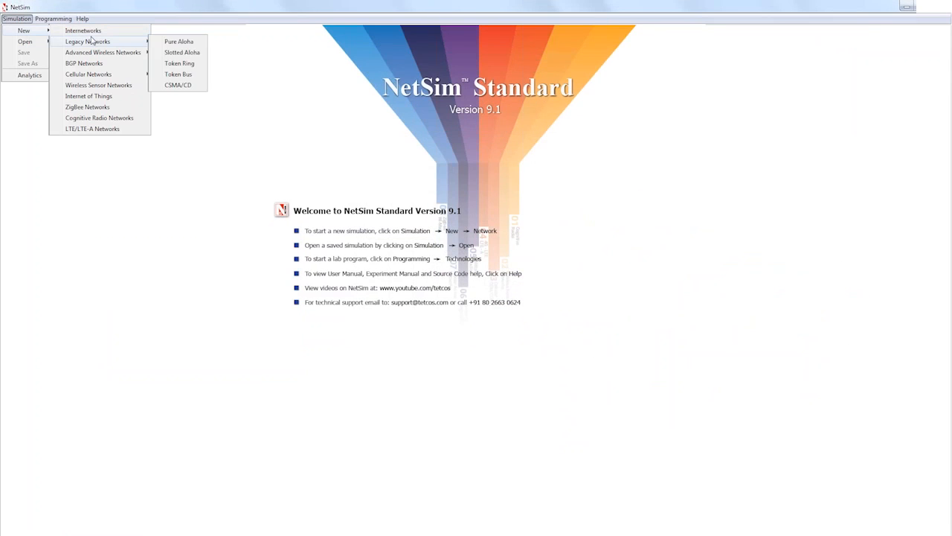
pyautogui.click(83, 30)
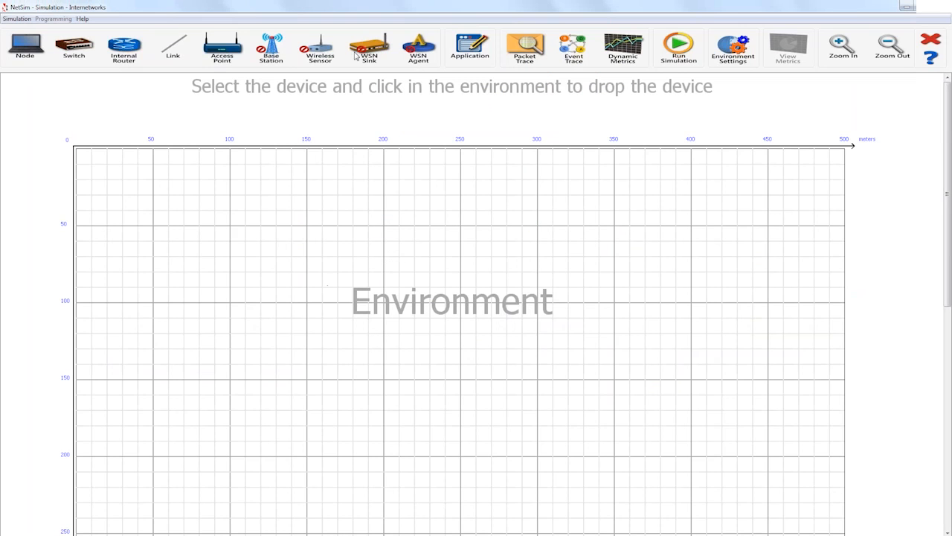
pyautogui.moveTo(116, 76)
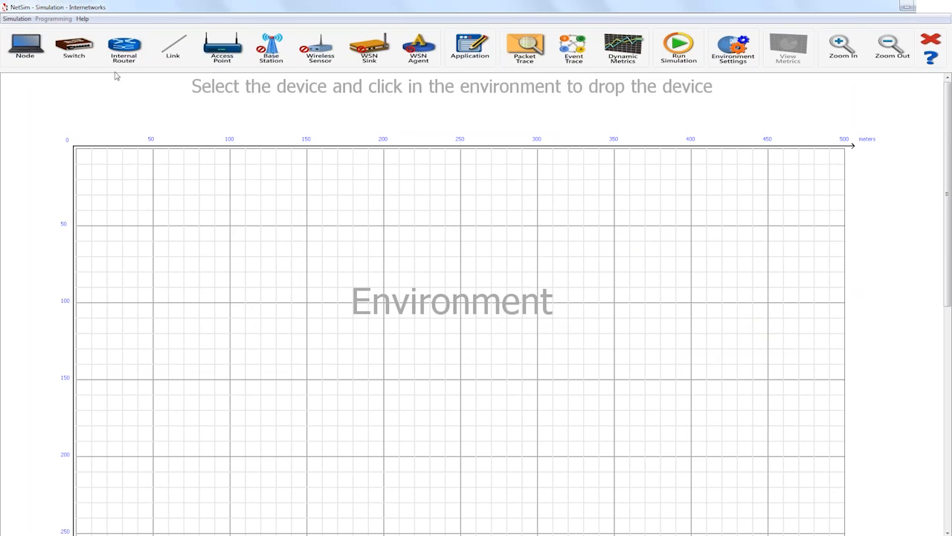
pyautogui.moveTo(128, 110)
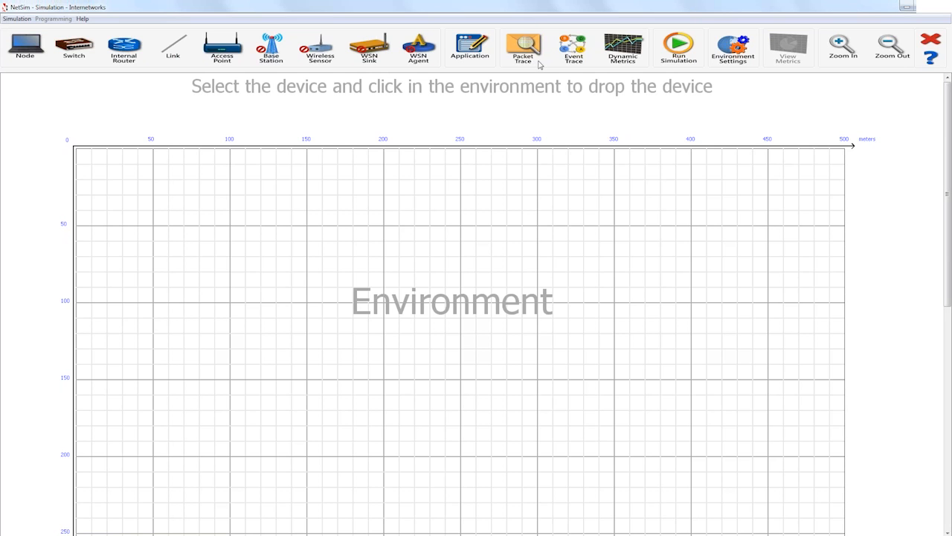
pyautogui.moveTo(573, 47)
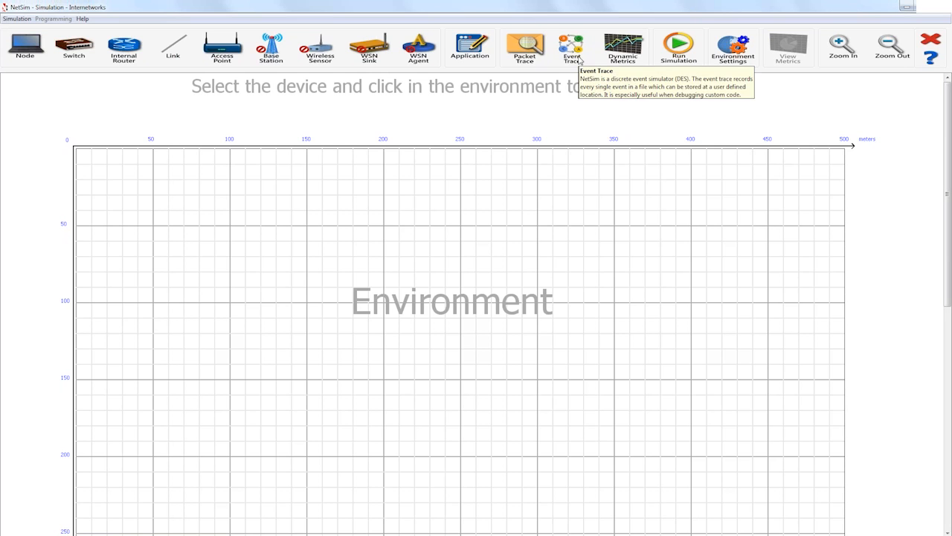
pyautogui.moveTo(714, 131)
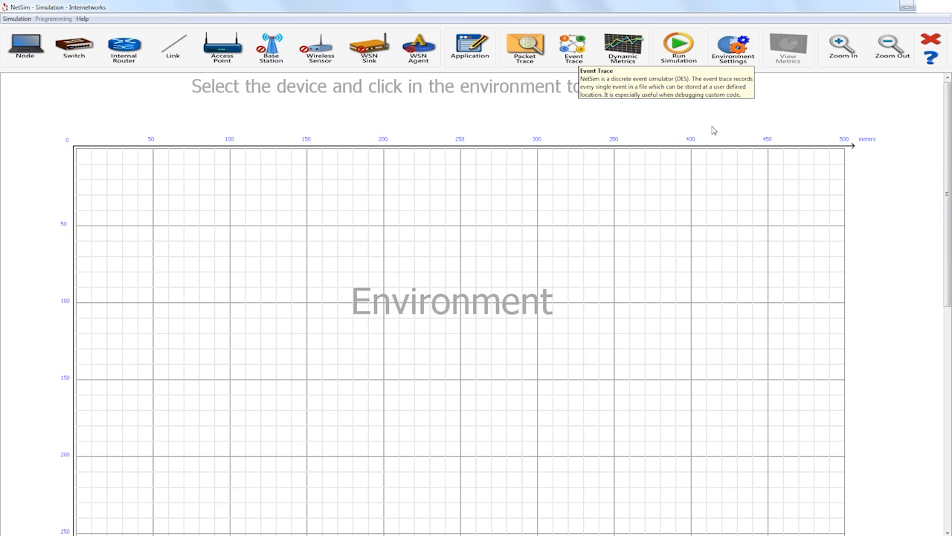
pyautogui.moveTo(540, 122)
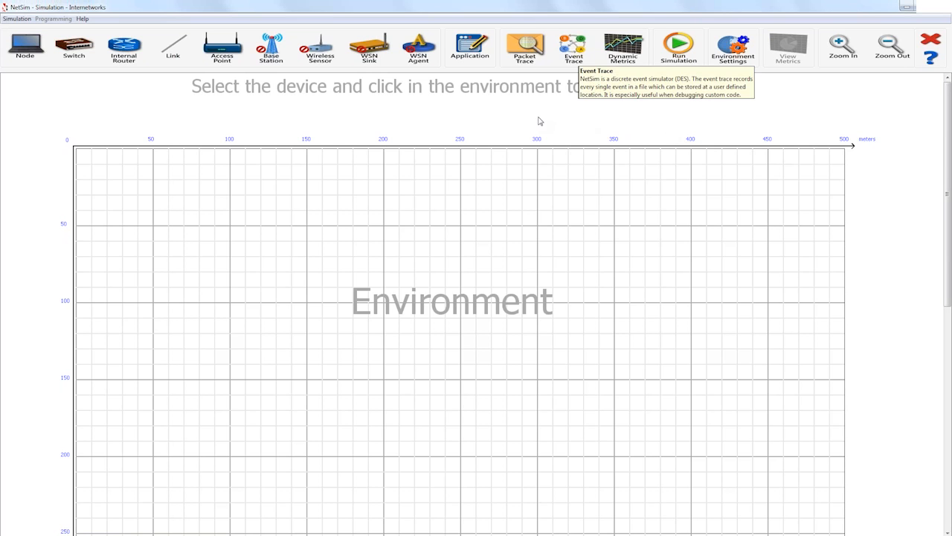
pyautogui.moveTo(125, 75)
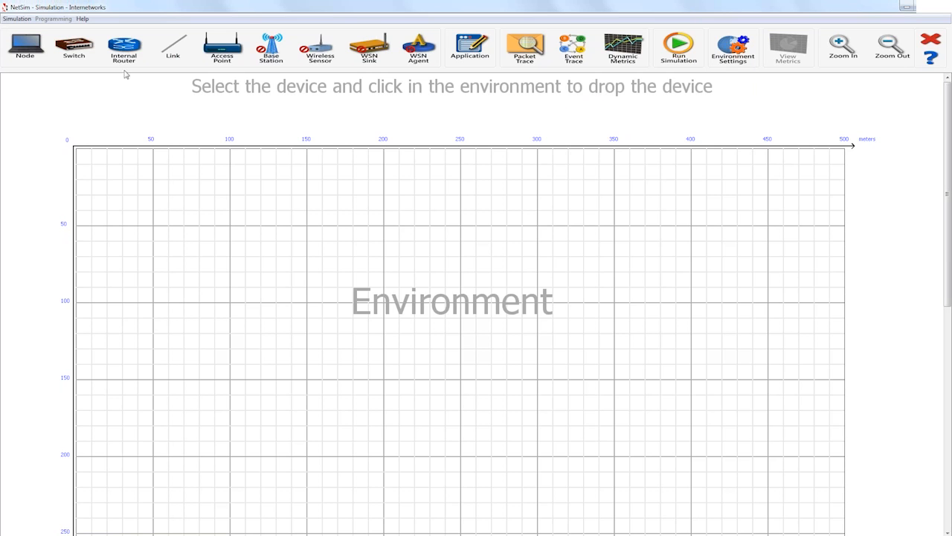
# Place access point A, two wireless nodes, router D and wired node E on the grid.
pyautogui.click(485, 273)
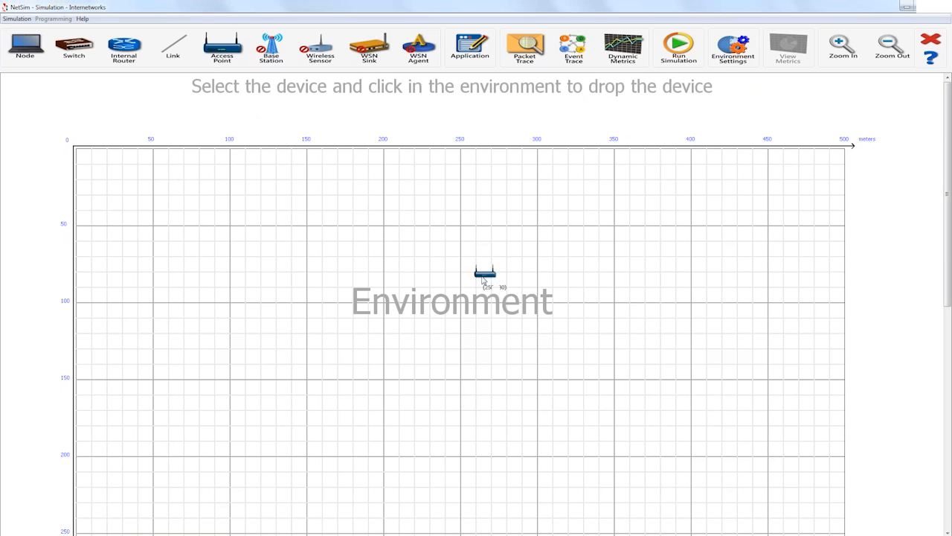
pyautogui.click(461, 300)
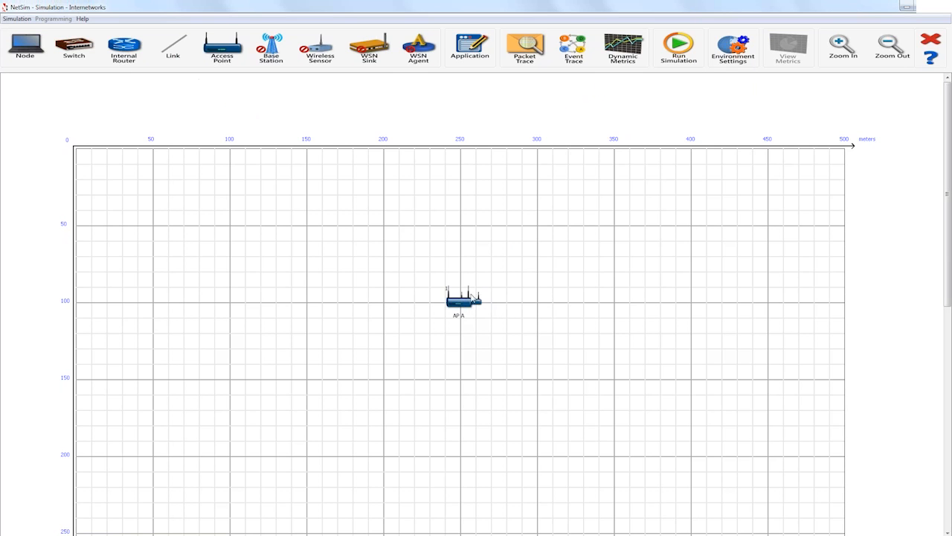
pyautogui.click(23, 46)
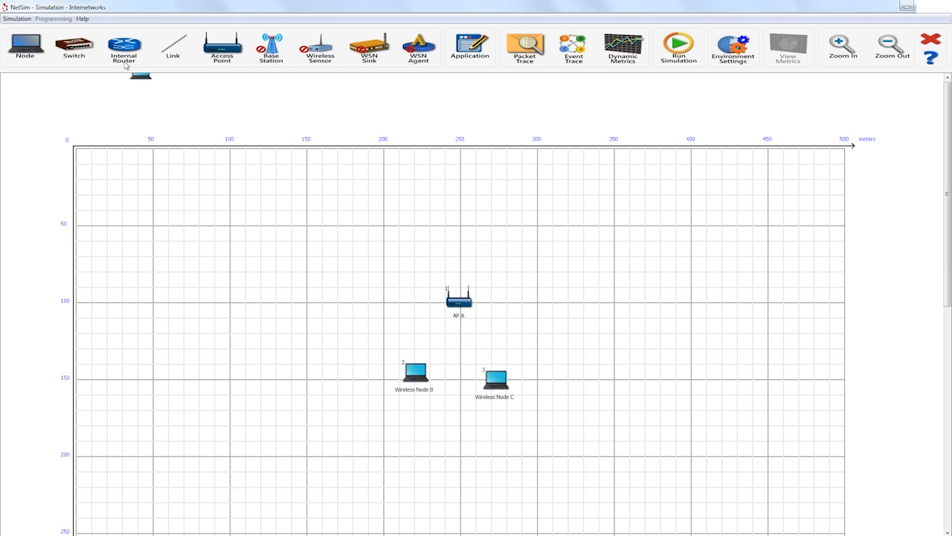
pyautogui.click(125, 48)
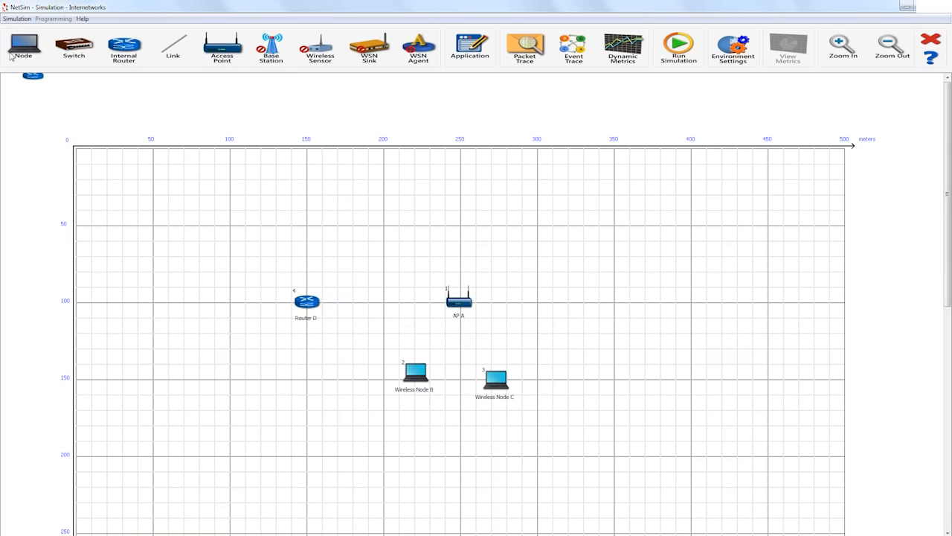
pyautogui.click(23, 46)
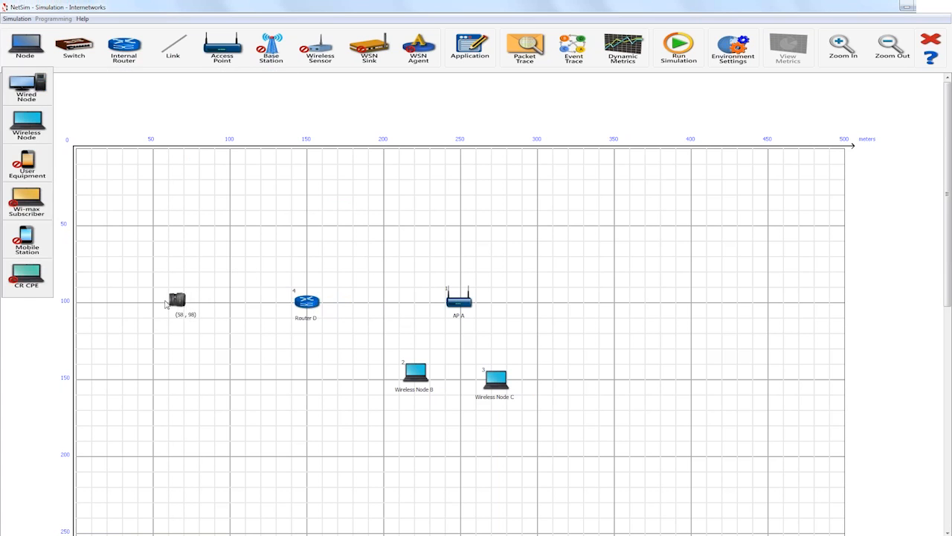
pyautogui.moveTo(177, 300); pyautogui.dragTo(305, 207)
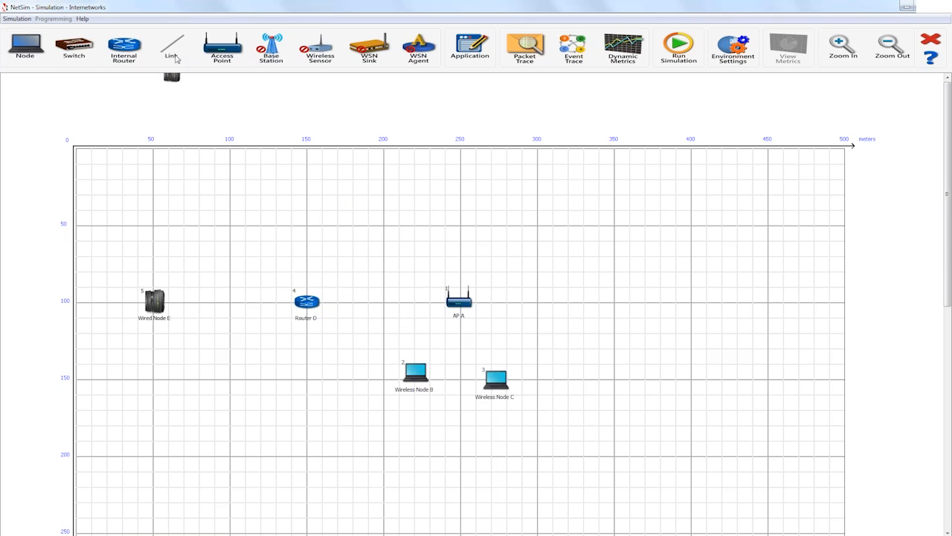
# Link wired node E through router D to access point A.
pyautogui.click(173, 48)
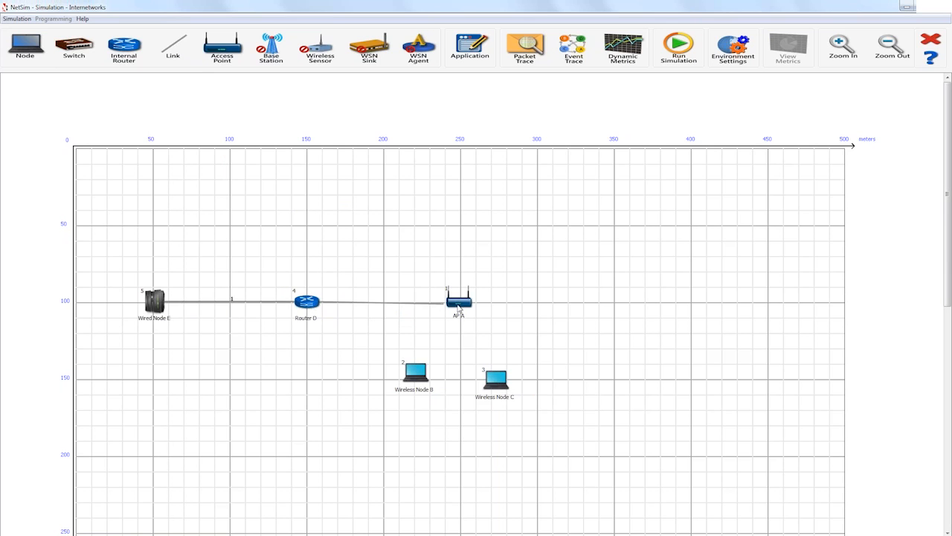
# Draw wireless links from access point A to Wireless Nodes B and C.
pyautogui.click(173, 46)
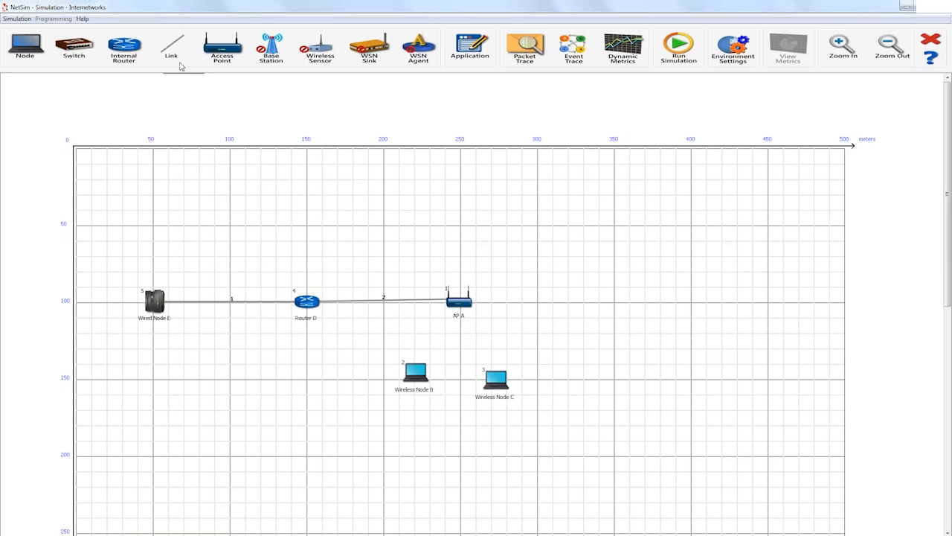
pyautogui.click(172, 48)
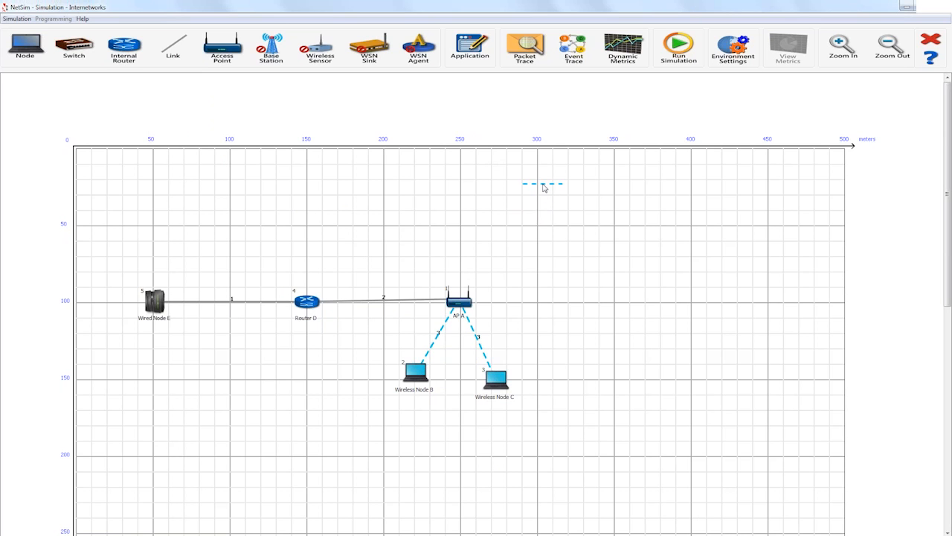
pyautogui.moveTo(544, 185)
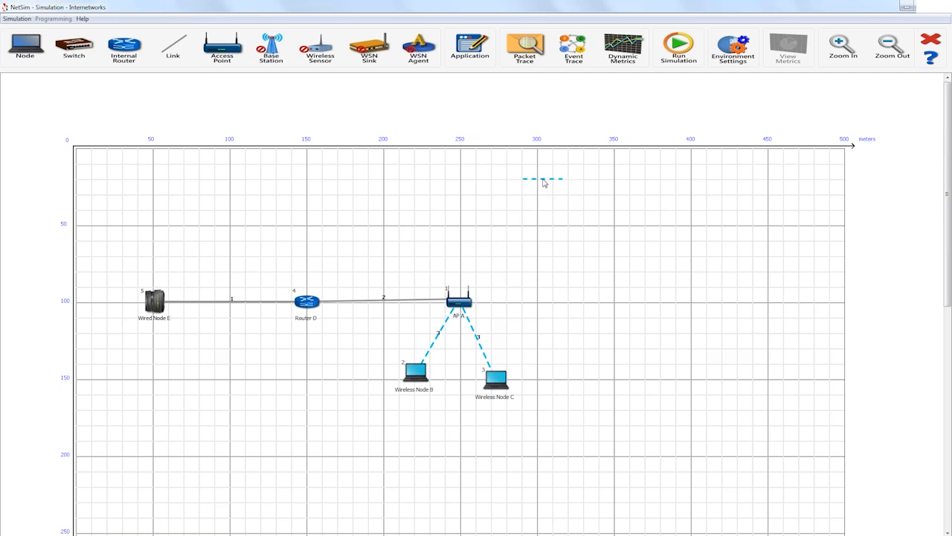
# Add an application above the grid and bring up its Application Properties.
pyautogui.click(471, 46)
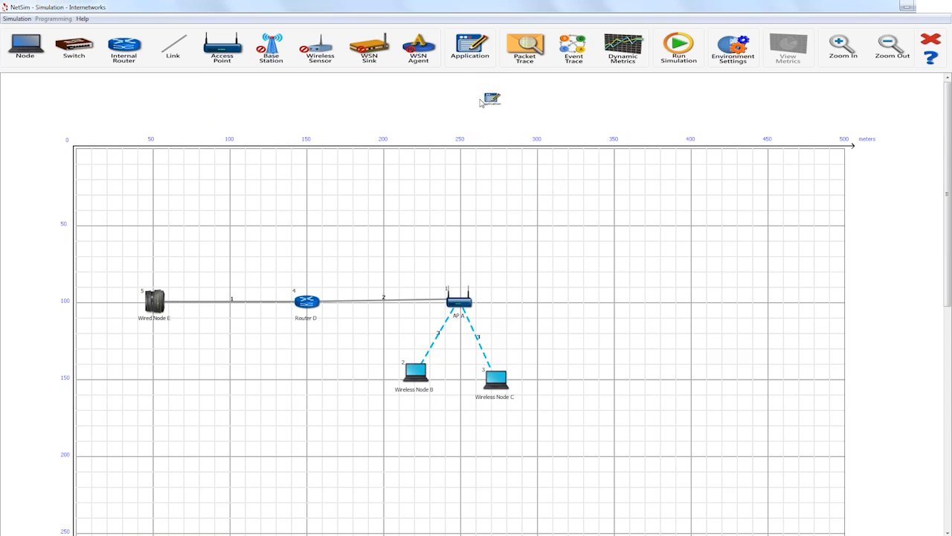
pyautogui.moveTo(470, 44); pyautogui.dragTo(473, 86)
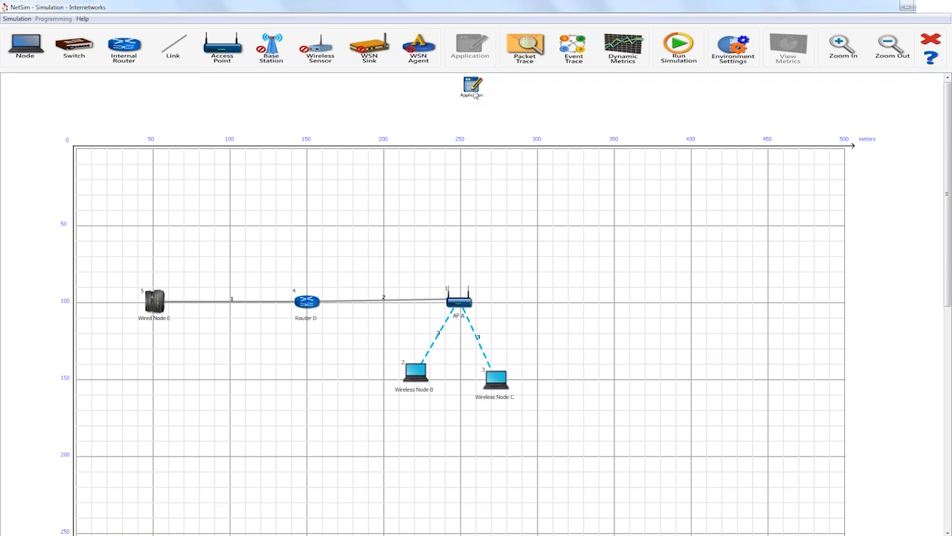
pyautogui.click(471, 87)
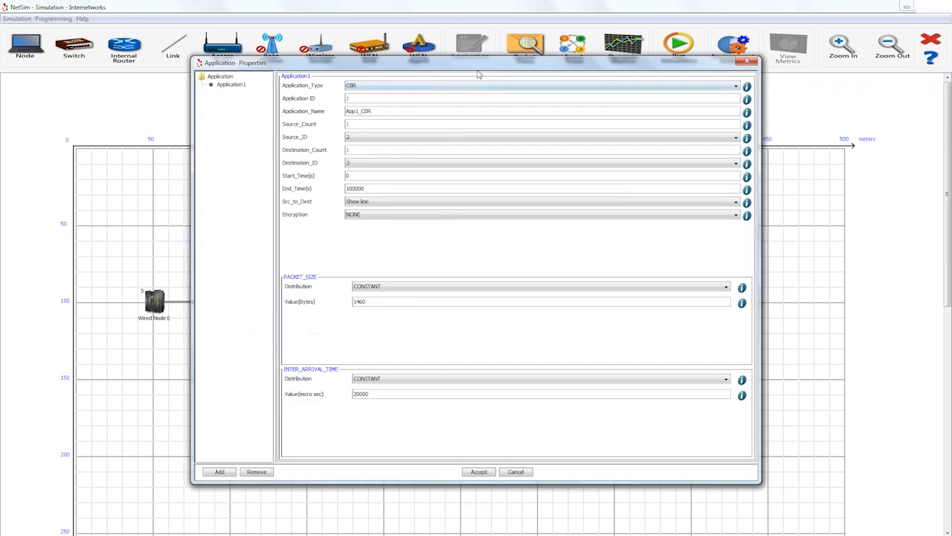
# Configure the CBR application to send traffic from Wired Node E to Wireless Node B.
pyautogui.moveTo(476, 62); pyautogui.dragTo(732, 110)
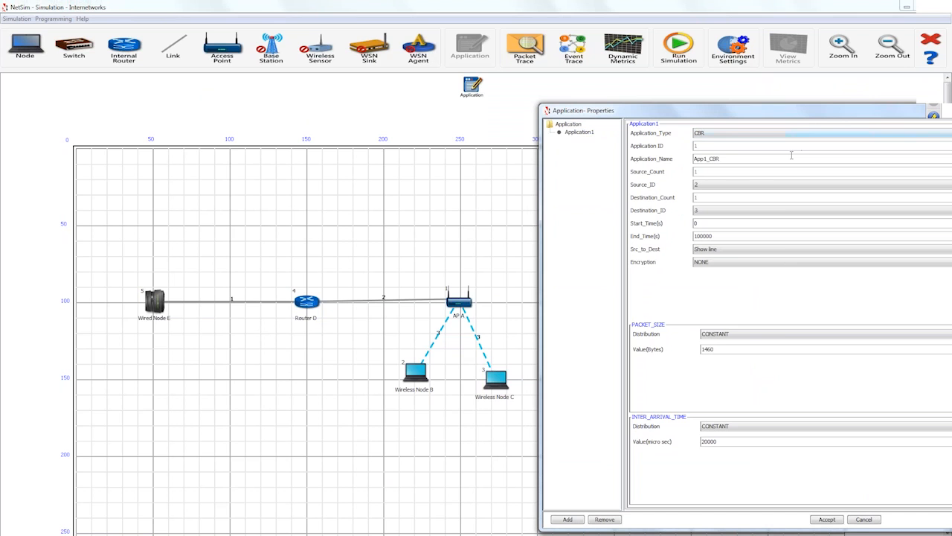
pyautogui.moveTo(788, 177)
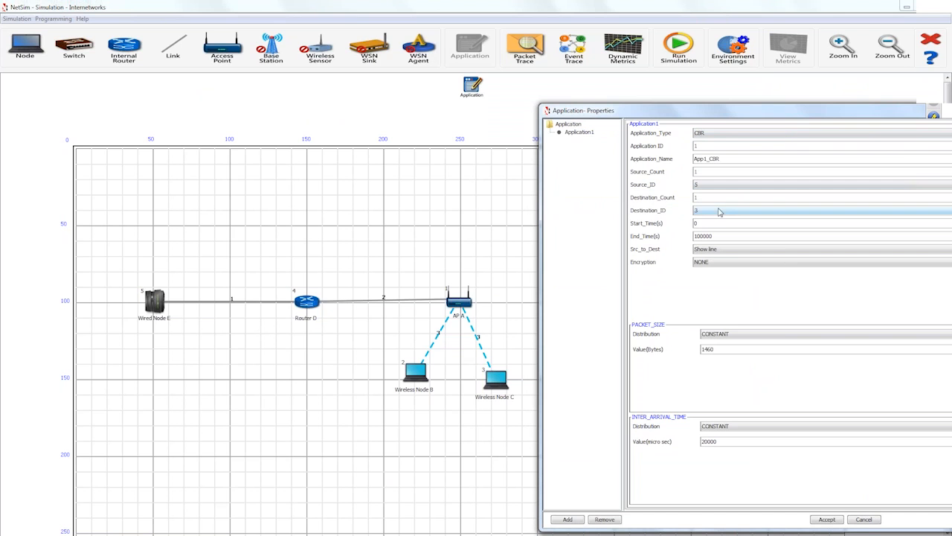
pyautogui.click(821, 209)
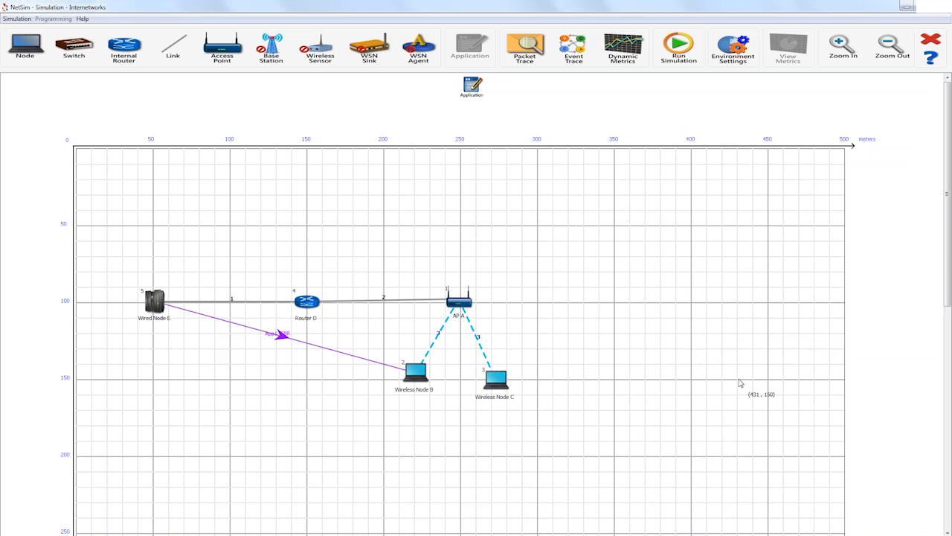
pyautogui.moveTo(709, 436)
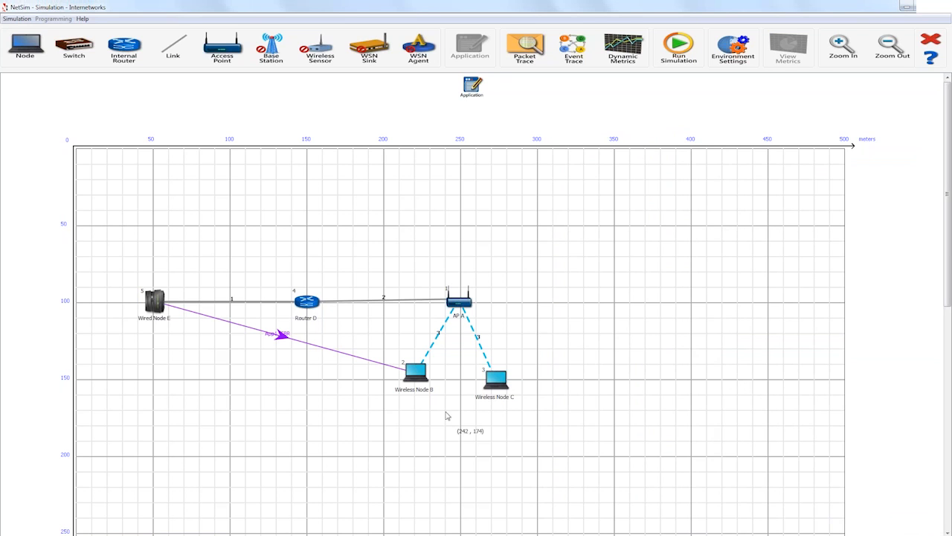
pyautogui.moveTo(420, 373)
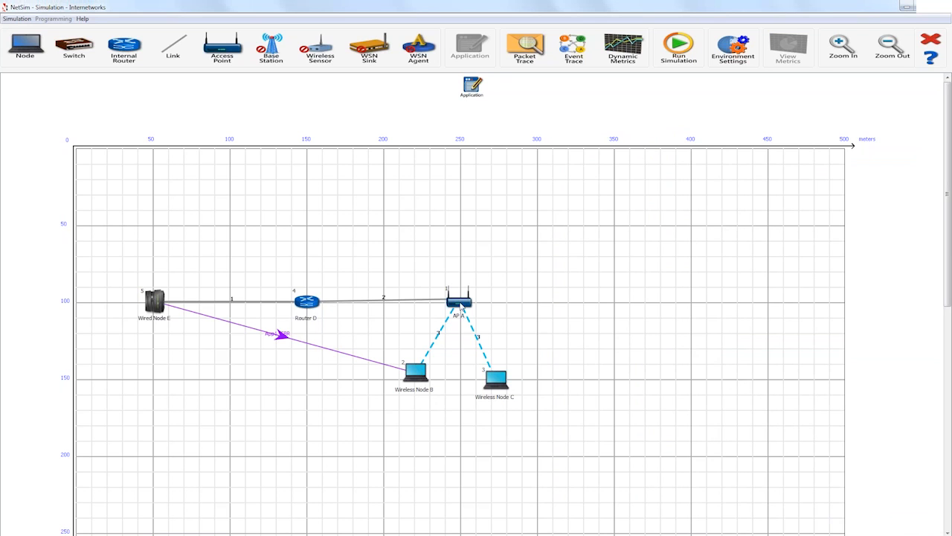
pyautogui.doubleClick(458, 301)
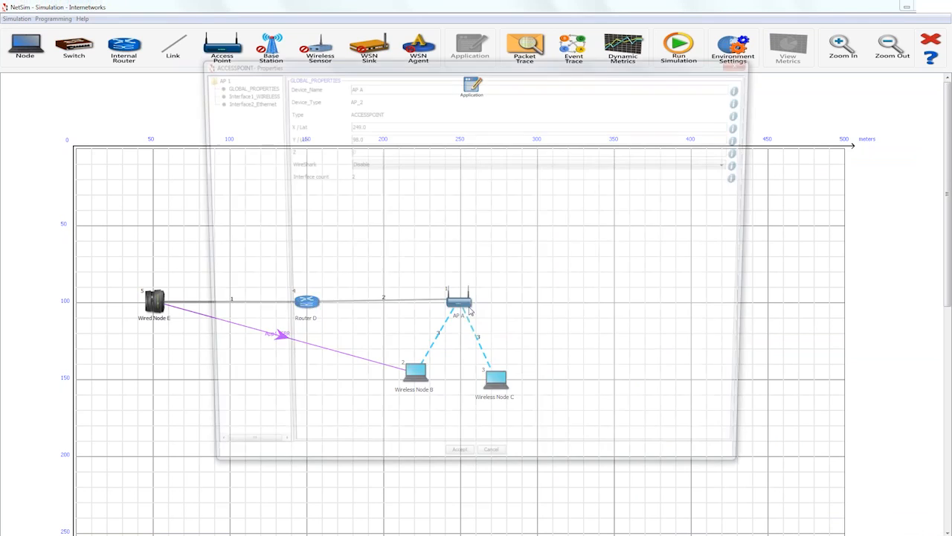
pyautogui.click(253, 96)
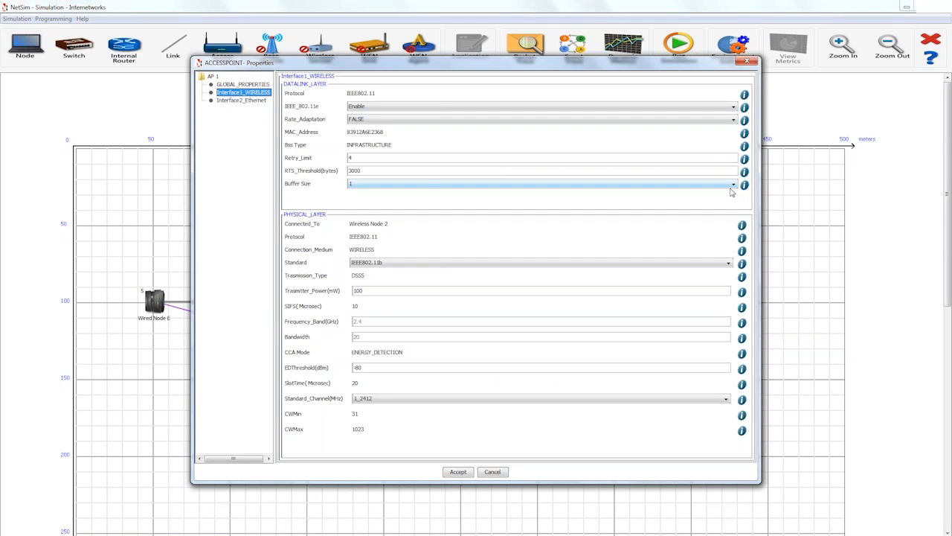
pyautogui.click(726, 262)
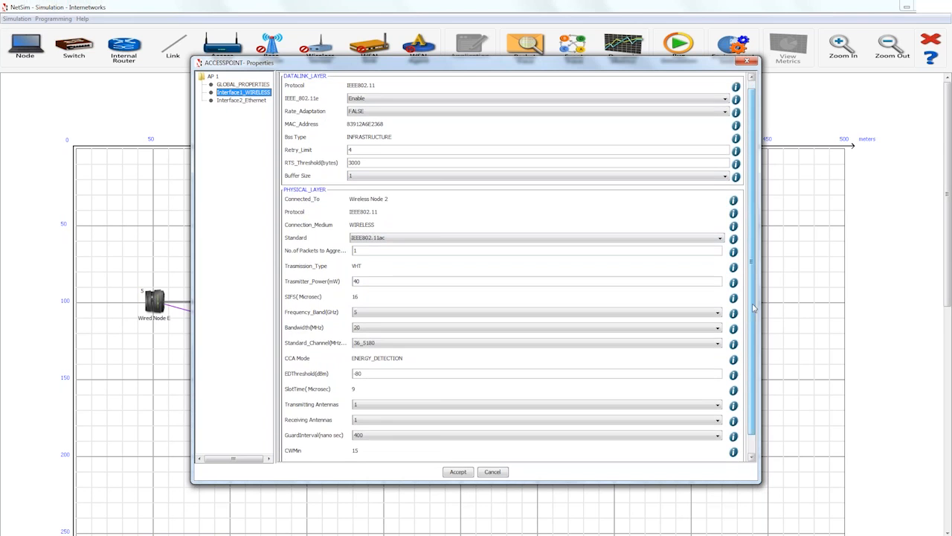
pyautogui.scroll(-3)
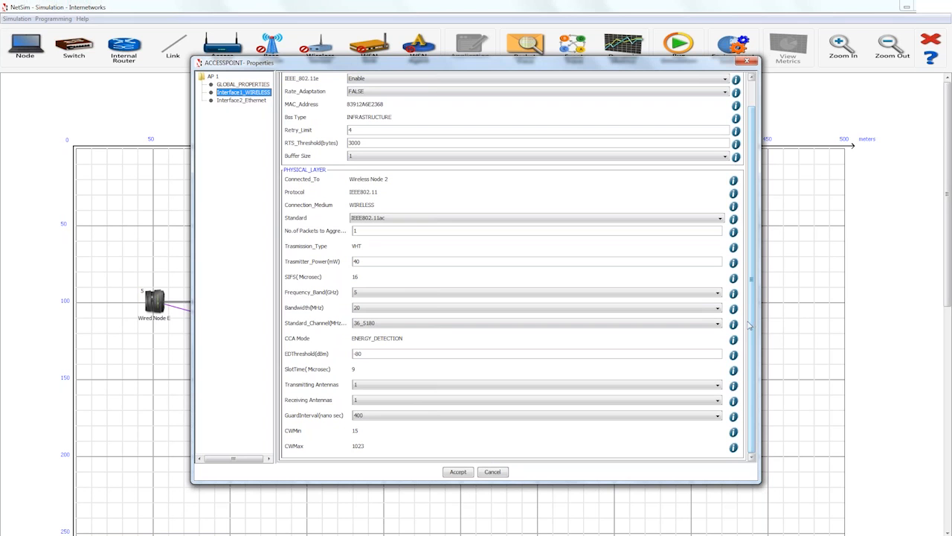
pyautogui.click(717, 306)
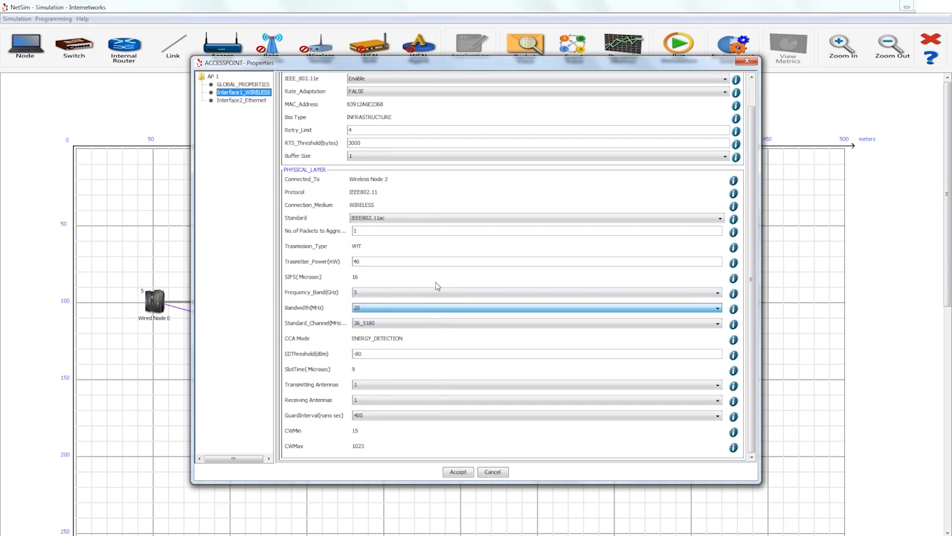
pyautogui.click(716, 384)
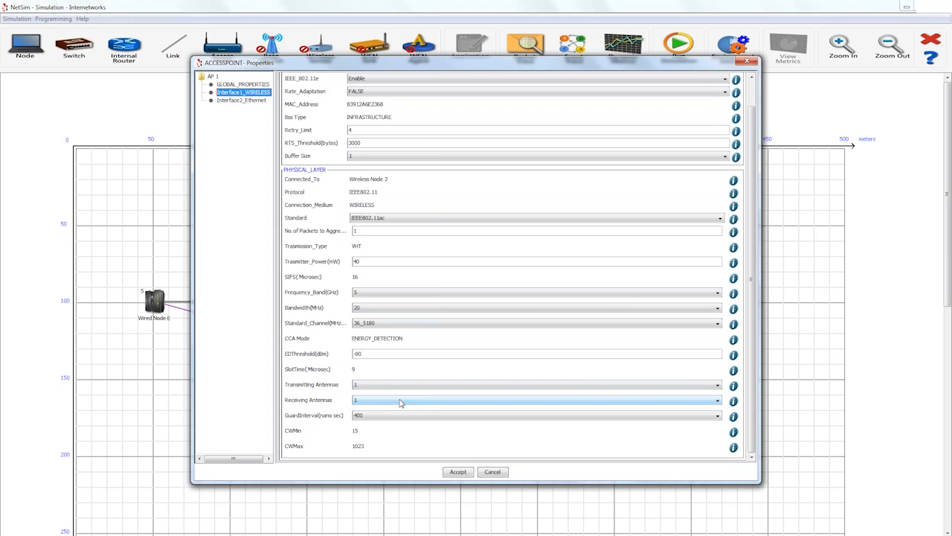
pyautogui.moveTo(752, 297)
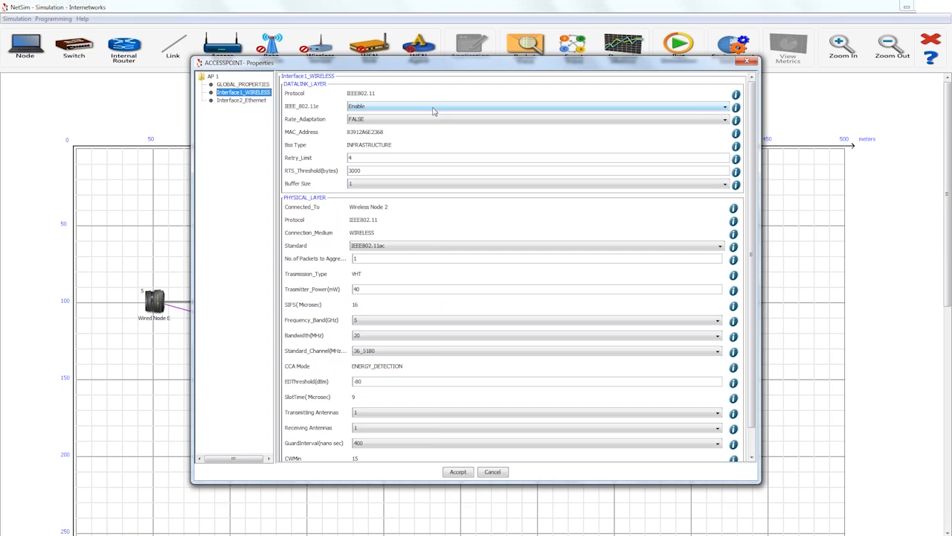
pyautogui.moveTo(434, 119)
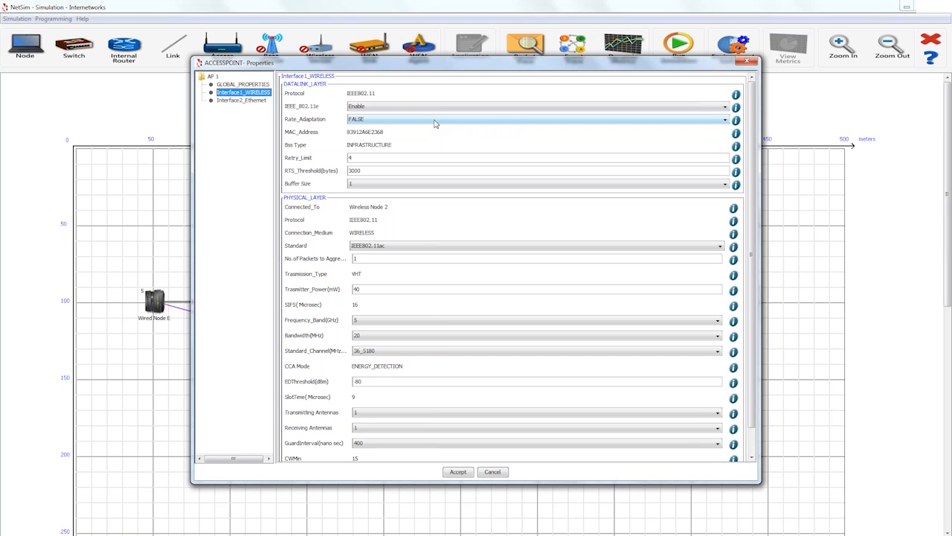
# Leave Rate_Adaptation FALSE on the AP, check Wireless Node B's Interface_WIRELESS, and close both windows.
pyautogui.click(723, 119)
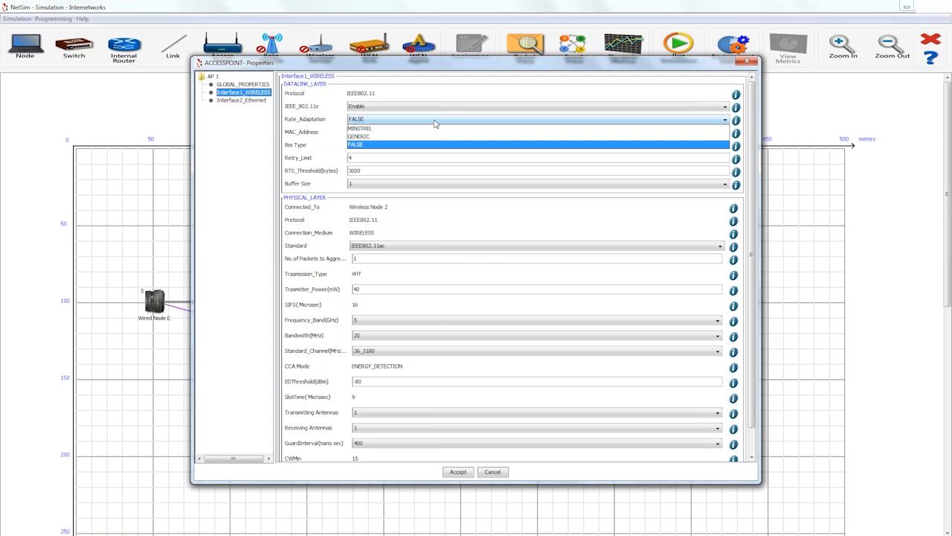
pyautogui.moveTo(434, 128)
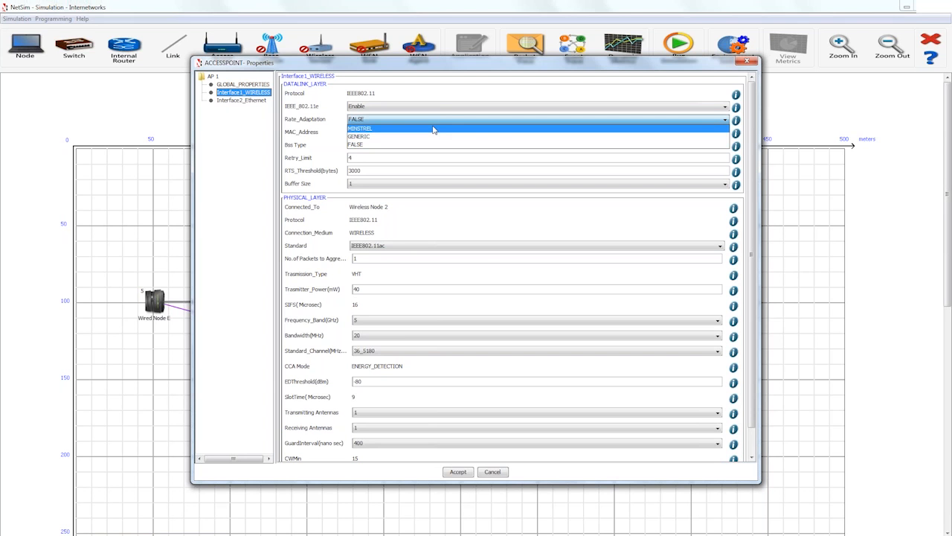
pyautogui.moveTo(444, 98)
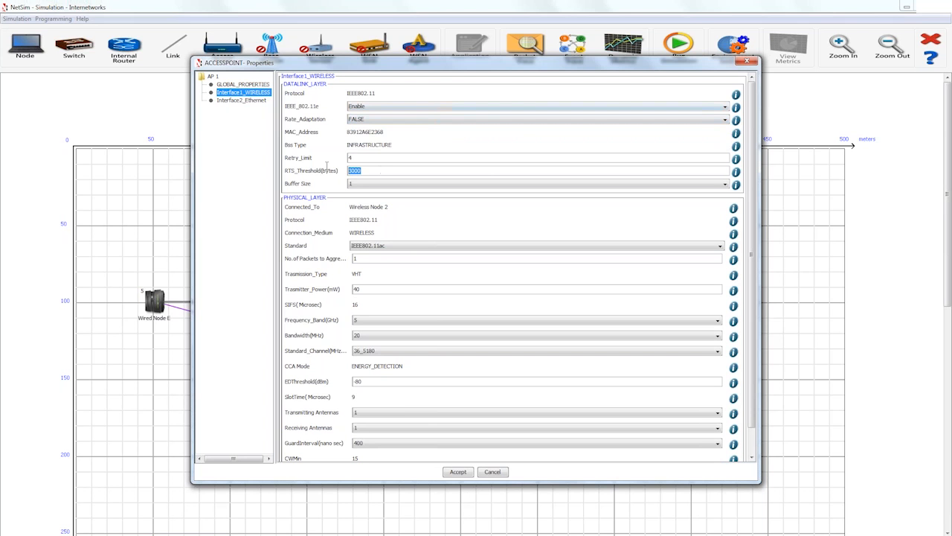
pyautogui.moveTo(491, 169)
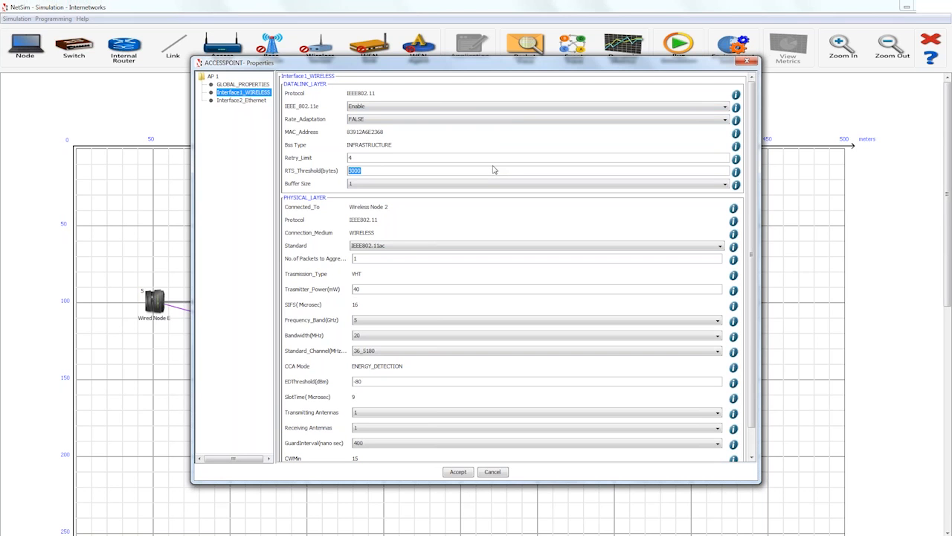
pyautogui.moveTo(527, 209)
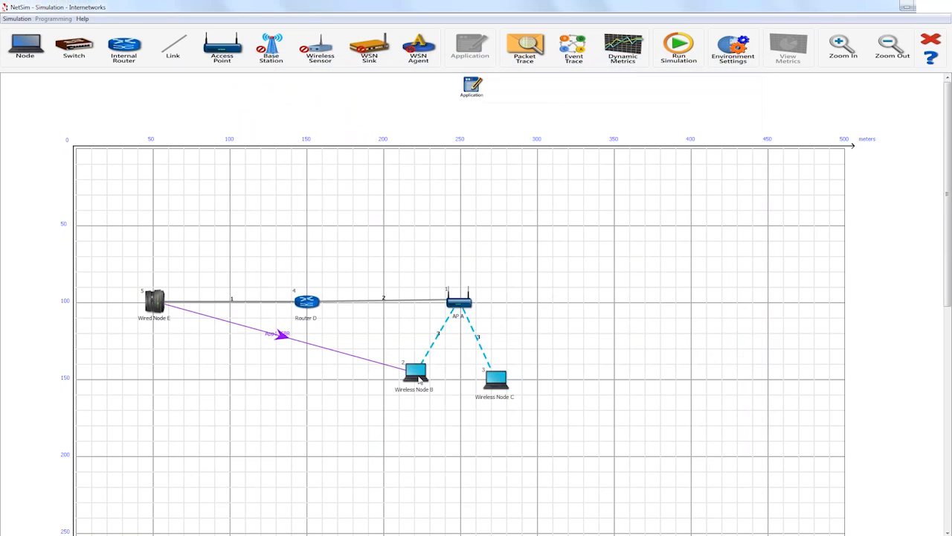
pyautogui.doubleClick(413, 371)
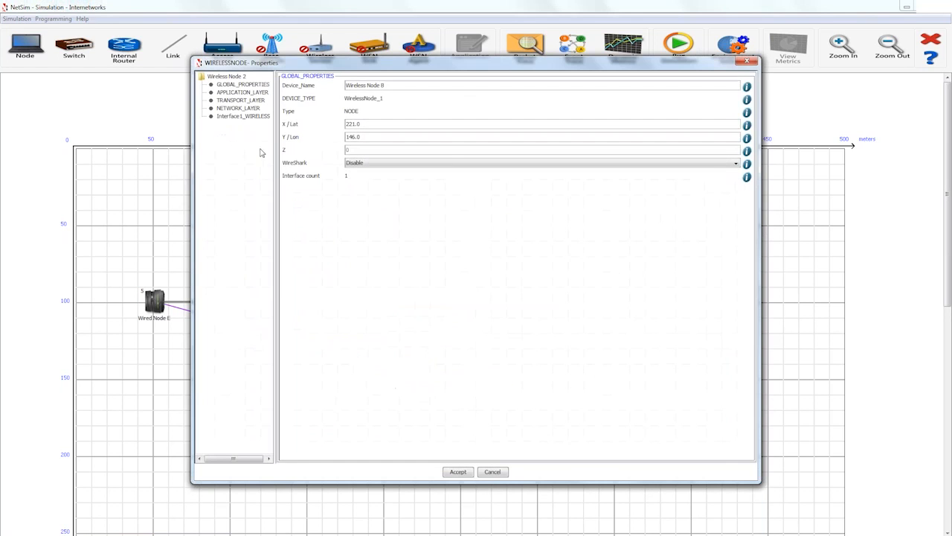
pyautogui.click(243, 116)
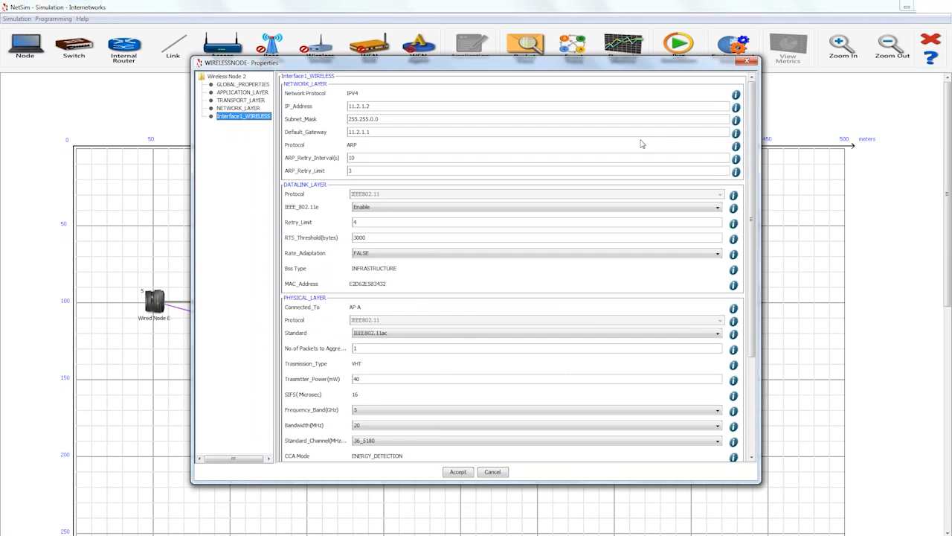
pyautogui.moveTo(747, 63)
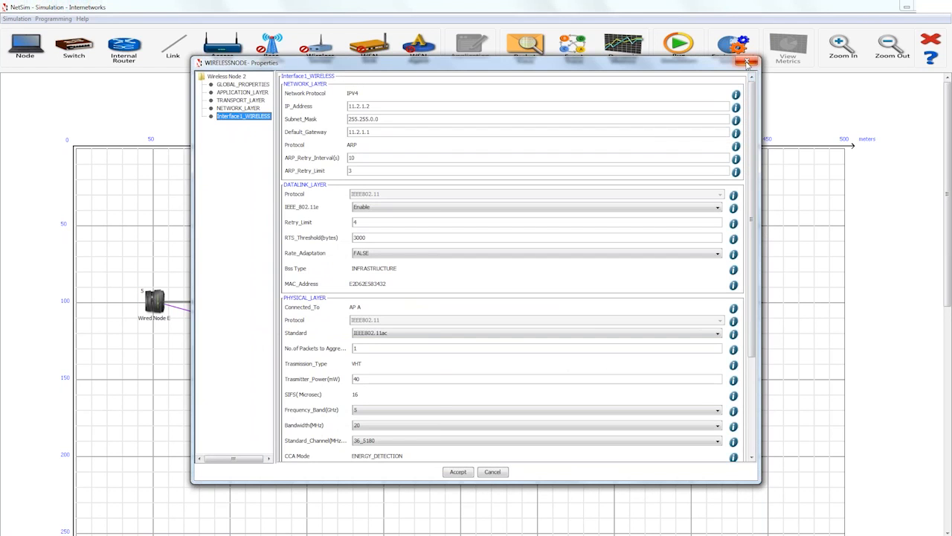
pyautogui.moveTo(747, 62)
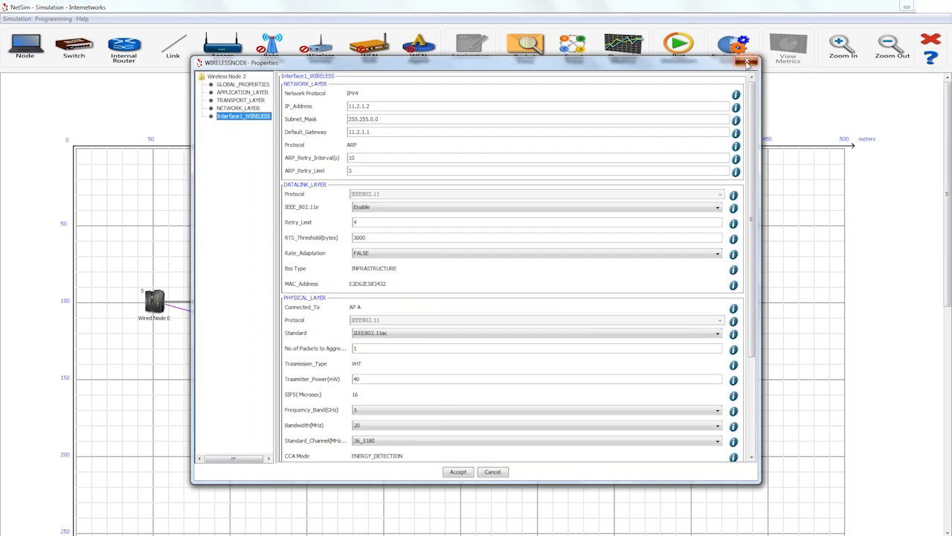
pyautogui.click(747, 62)
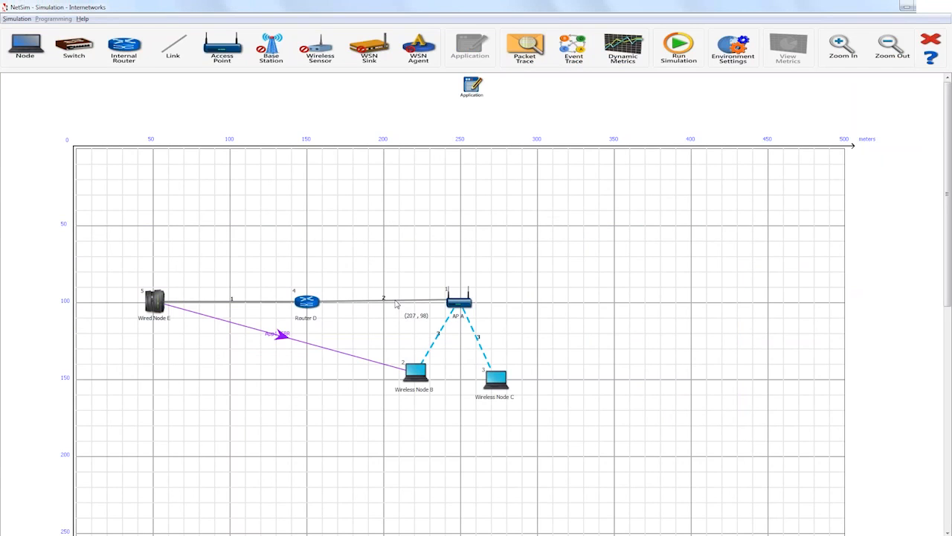
pyautogui.rightClick(396, 306)
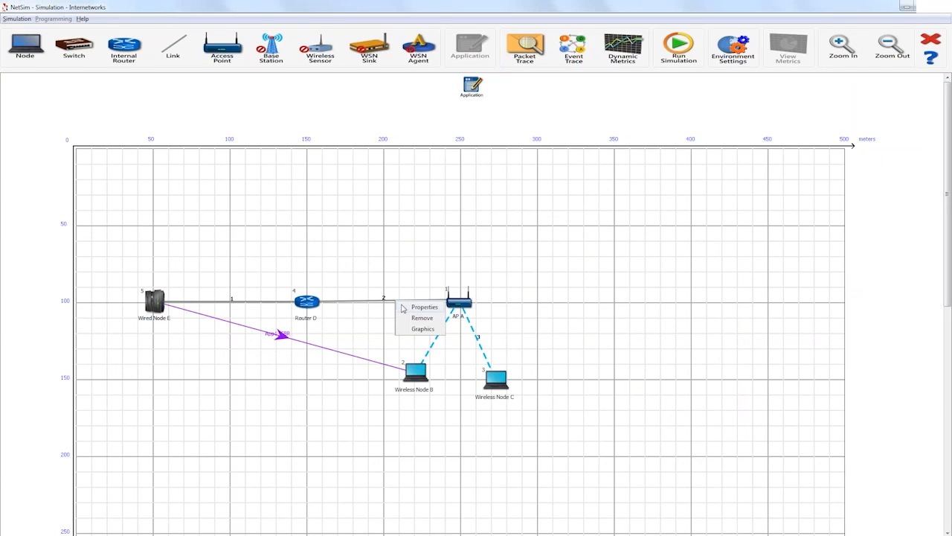
pyautogui.click(424, 306)
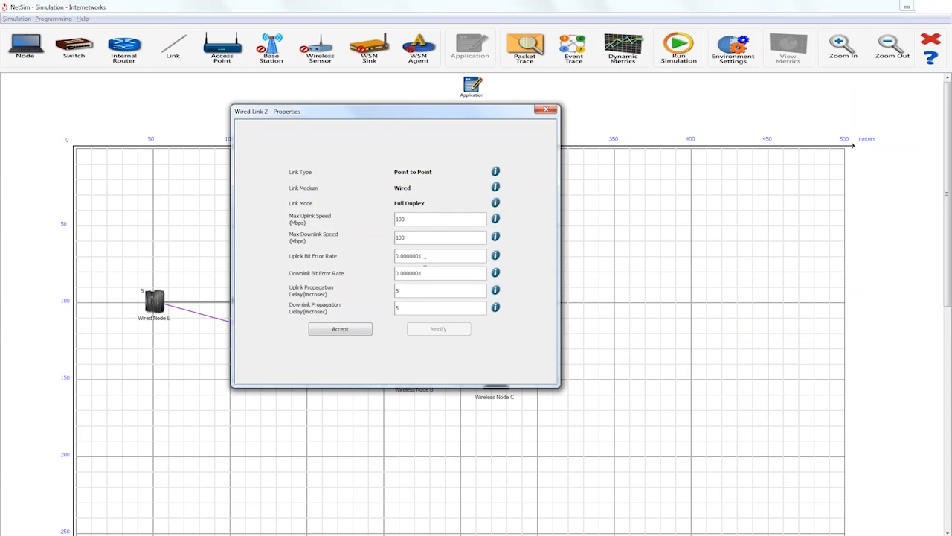
pyautogui.moveTo(410, 338)
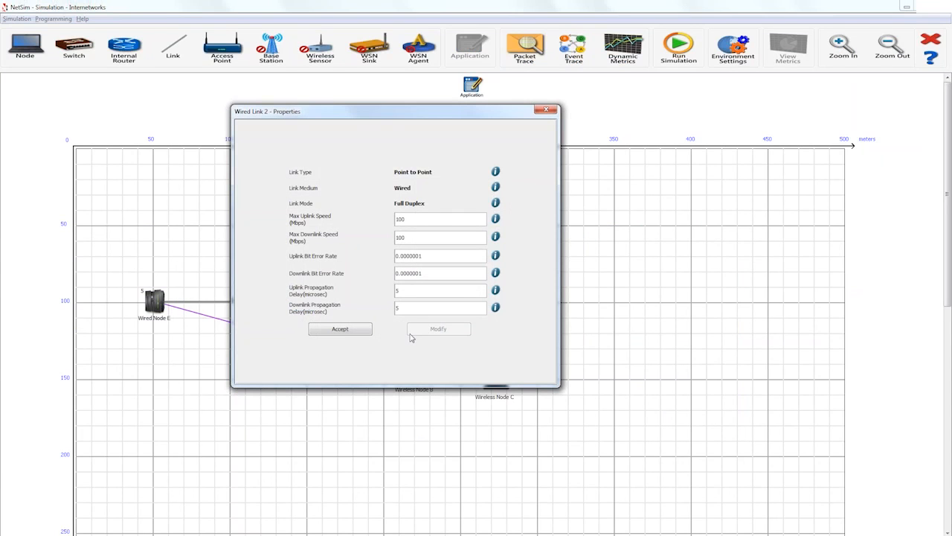
pyautogui.moveTo(387, 337)
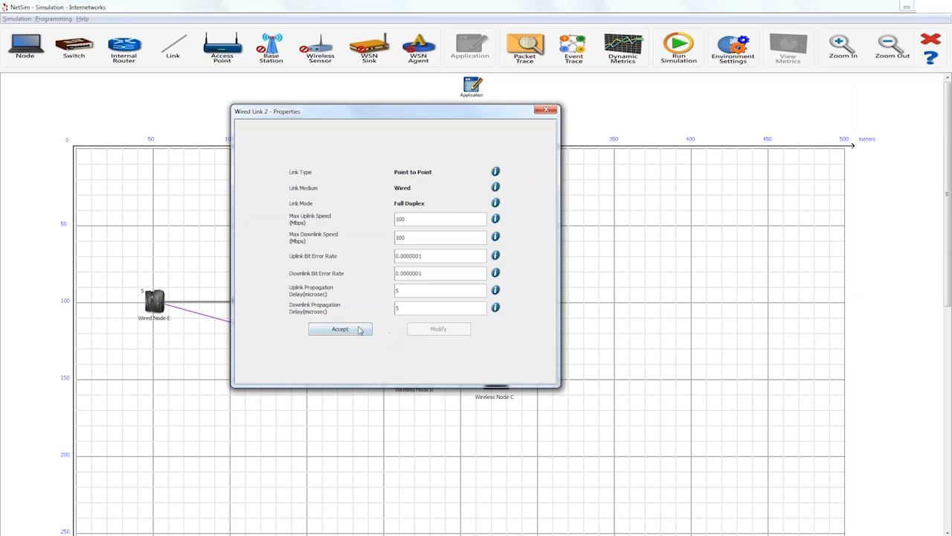
pyautogui.click(339, 329)
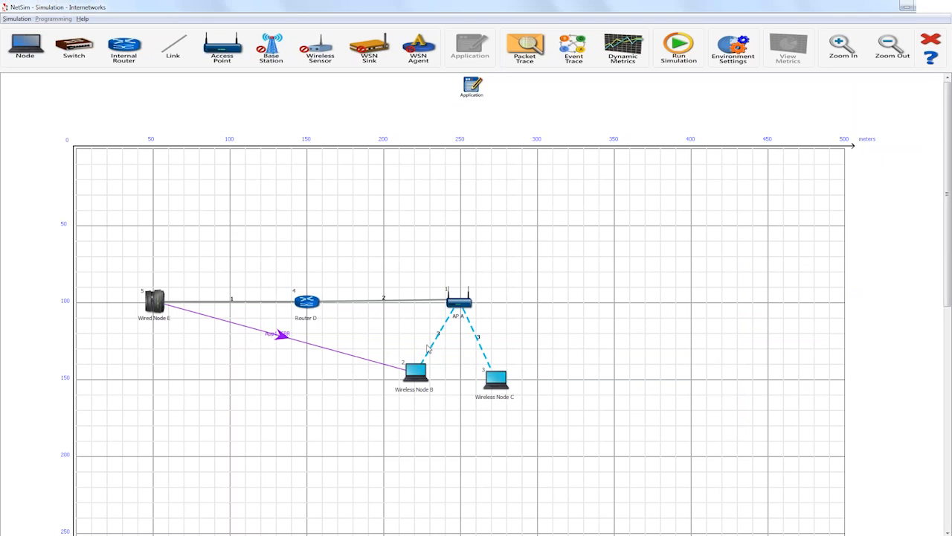
pyautogui.doubleClick(461, 327)
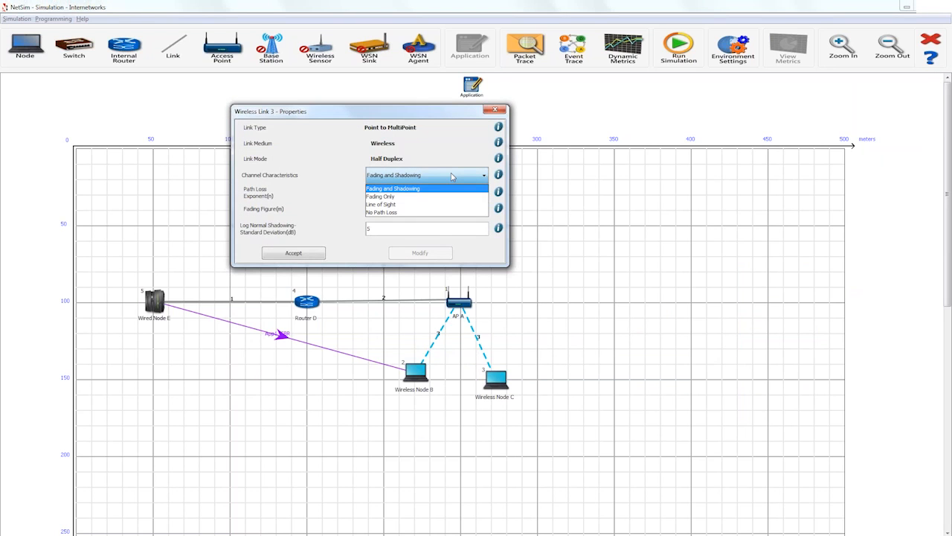
# Keep Fading and Shadowing as Wireless Link 1's channel model and accept the settings.
pyautogui.click(393, 188)
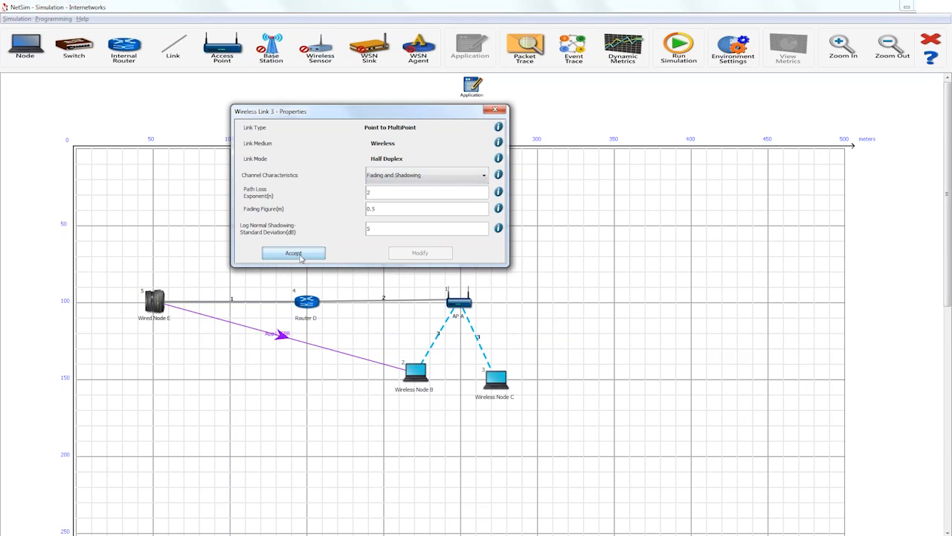
pyautogui.click(292, 253)
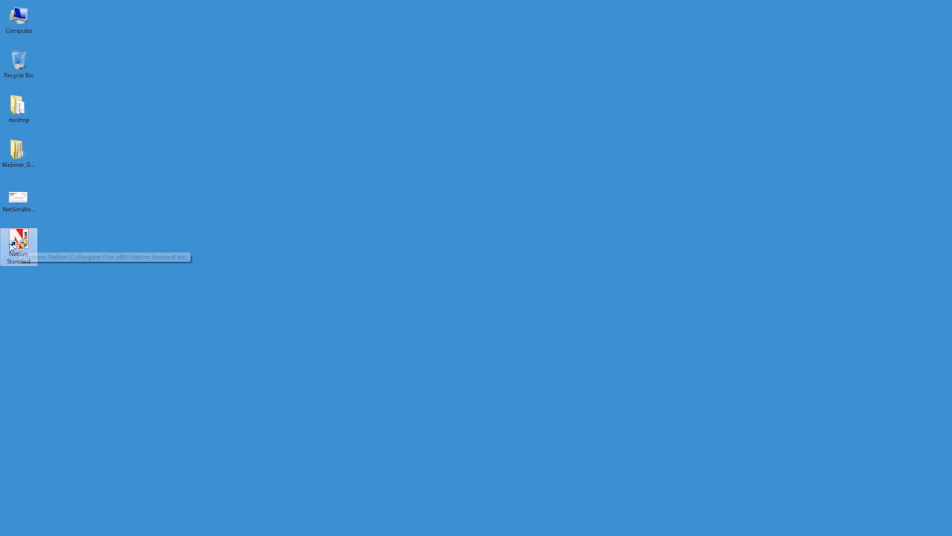
# Browse from the NetSim shortcut's file location into src > Simulation and load NetSim.sln.
pyautogui.rightClick(18, 246)
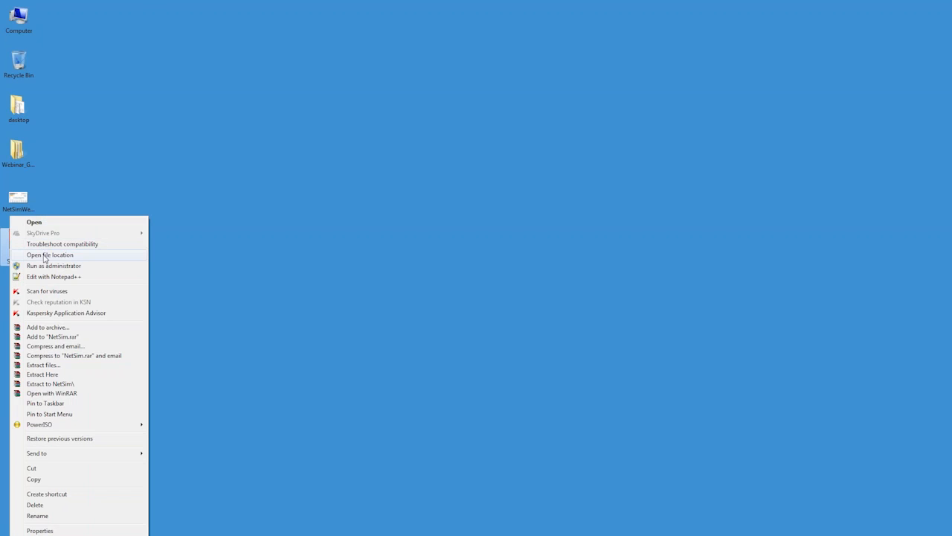
pyautogui.click(51, 254)
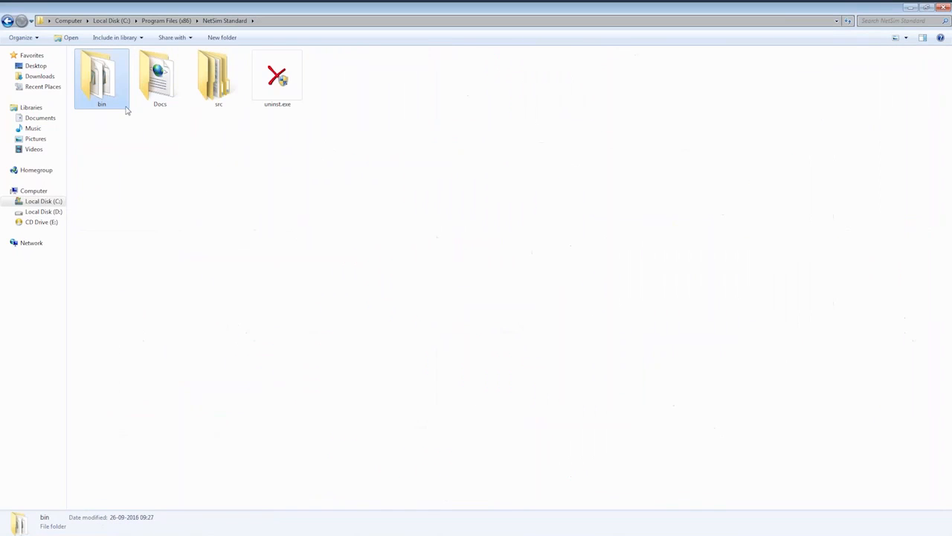
pyautogui.doubleClick(217, 74)
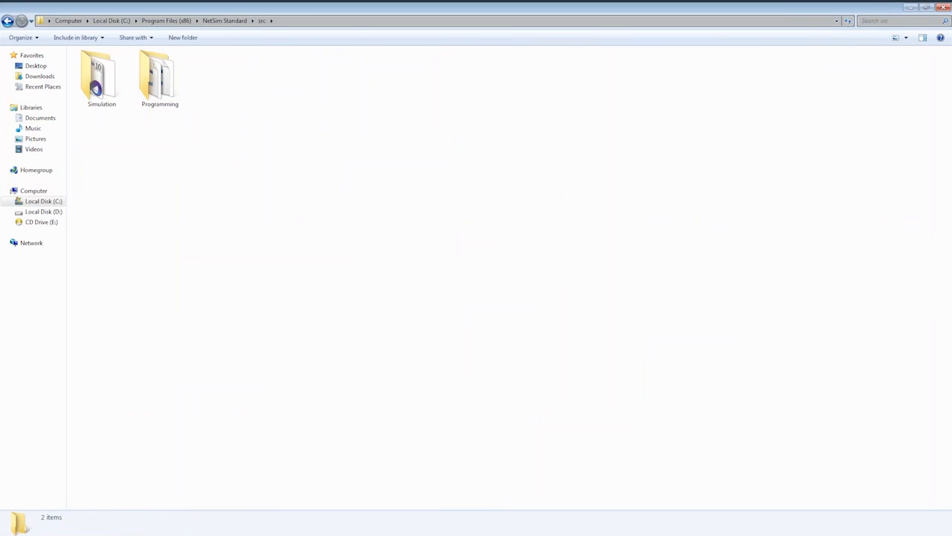
pyautogui.moveTo(101, 82)
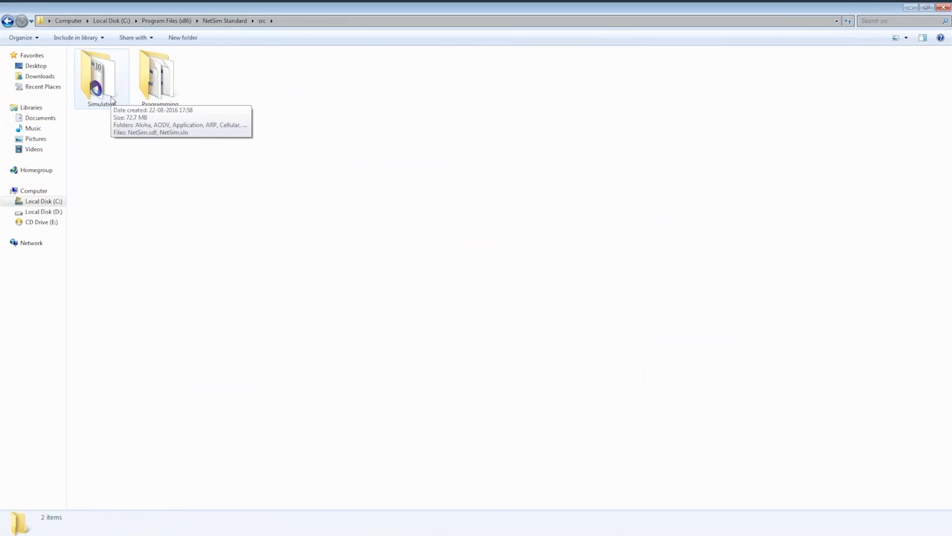
pyautogui.doubleClick(101, 78)
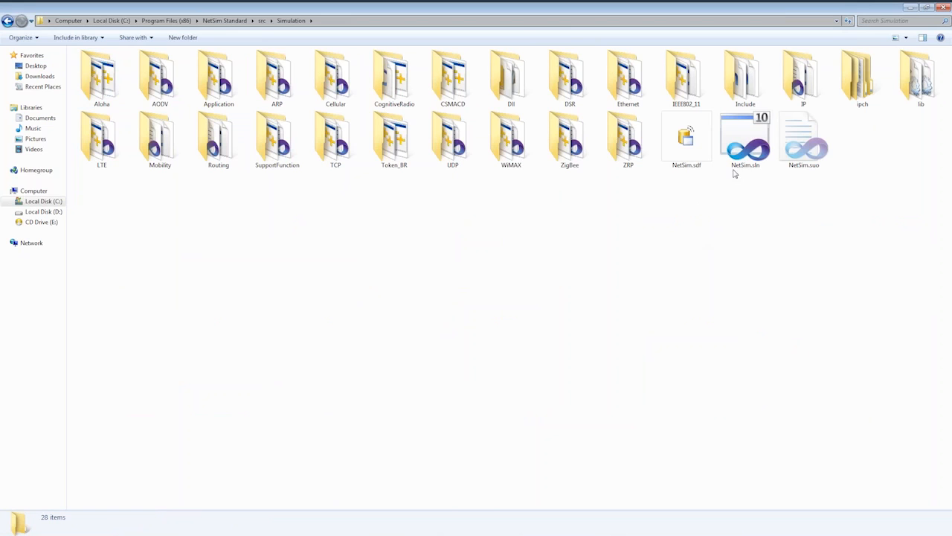
pyautogui.moveTo(745, 146)
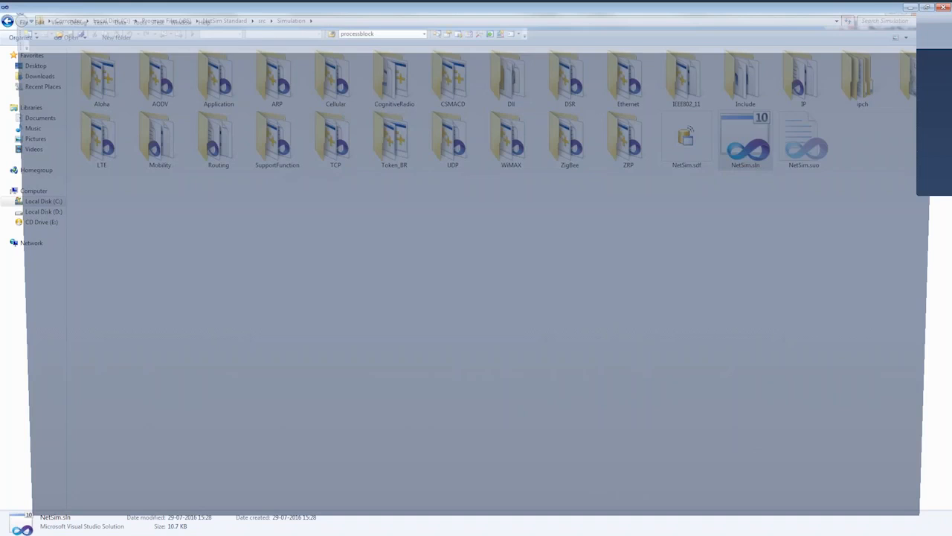
pyautogui.doubleClick(744, 141)
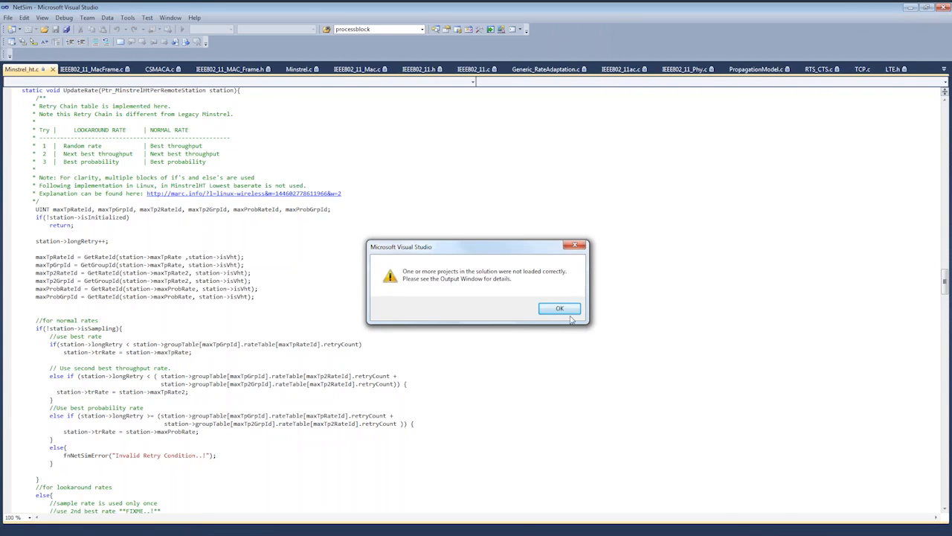
# Dismiss the project loading warning and collapse the IEEE802_11 project in Solution Explorer.
pyautogui.click(560, 308)
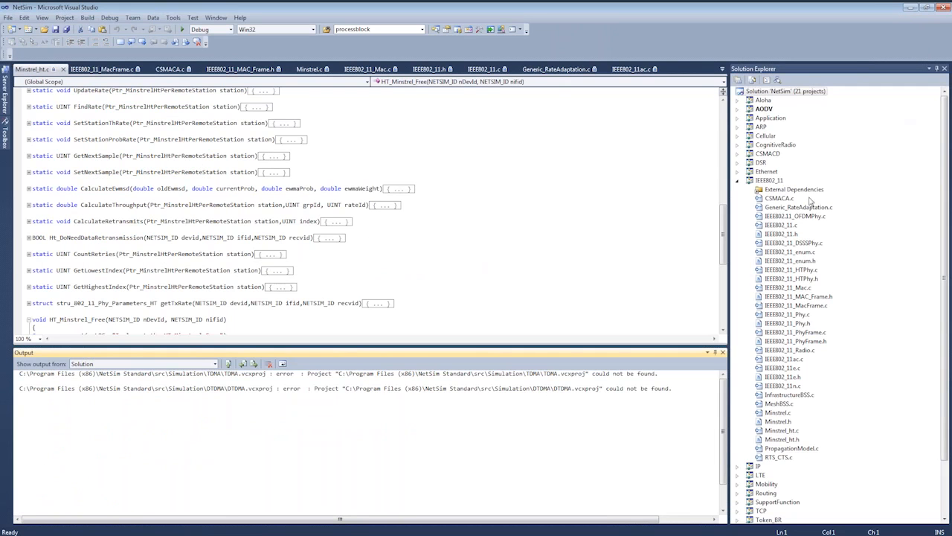
pyautogui.moveTo(803, 193)
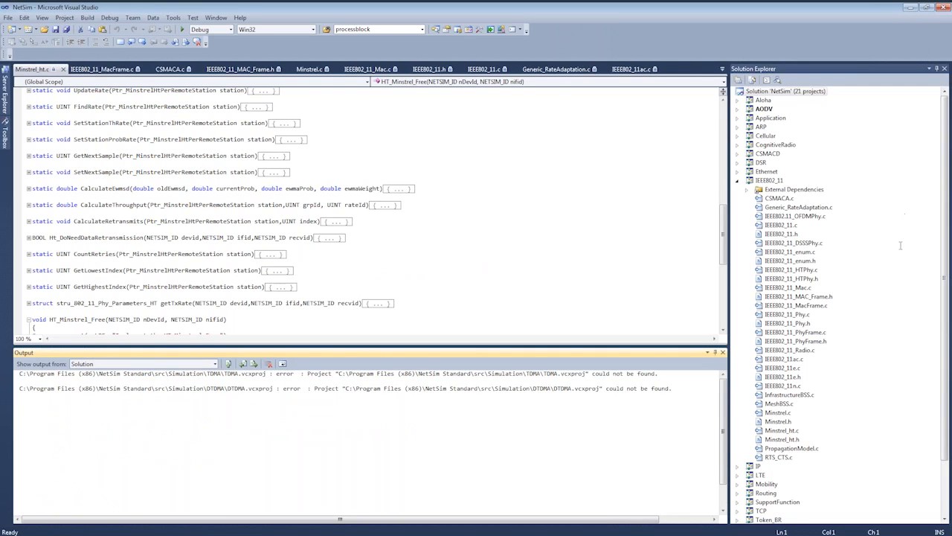
pyautogui.moveTo(787, 46)
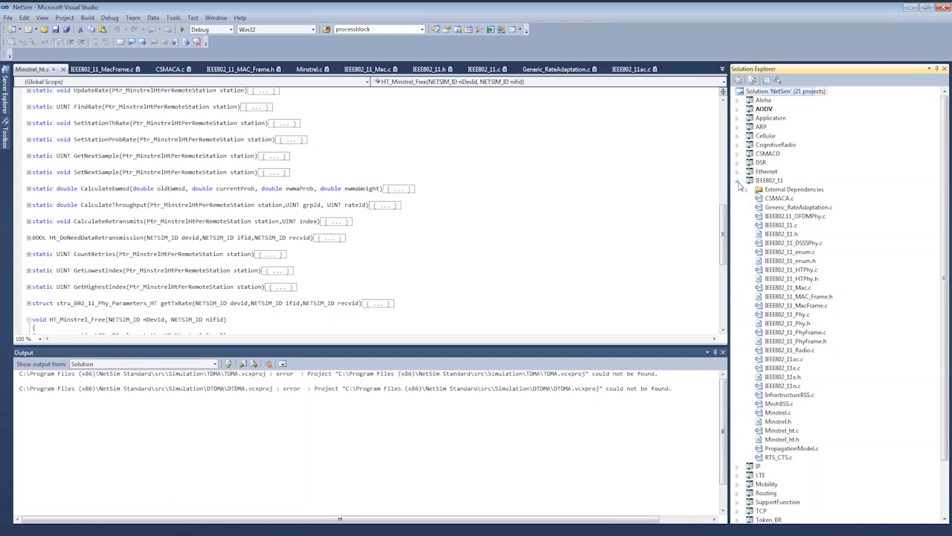
pyautogui.click(738, 180)
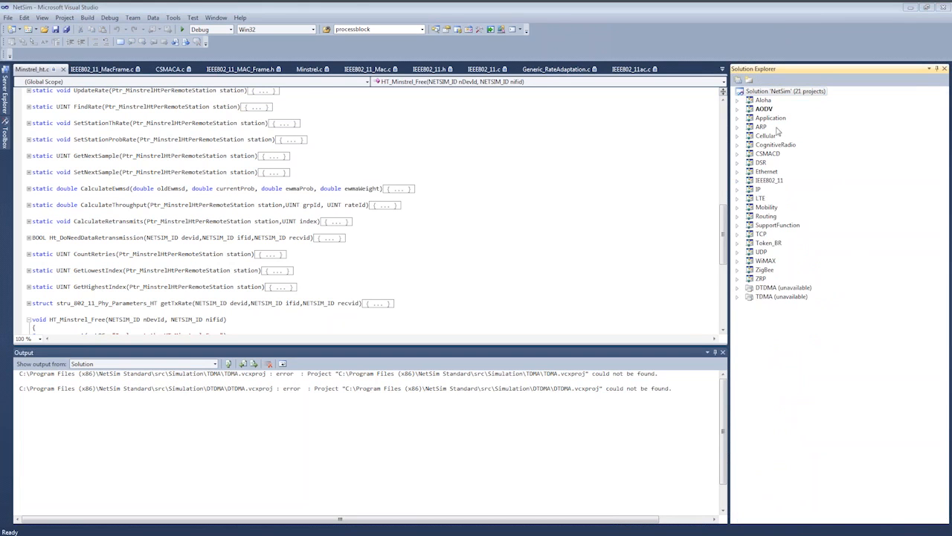
pyautogui.moveTo(776, 147)
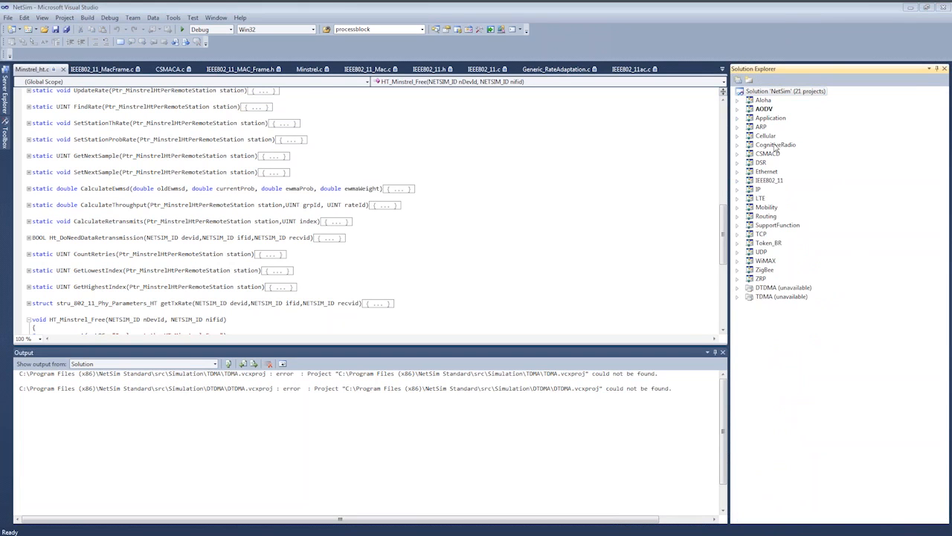
pyautogui.click(776, 144)
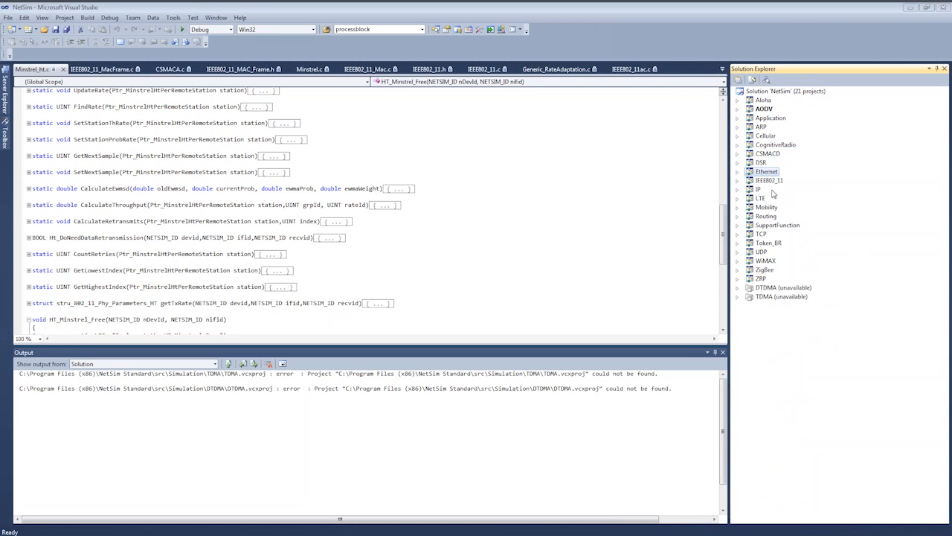
pyautogui.moveTo(771, 192)
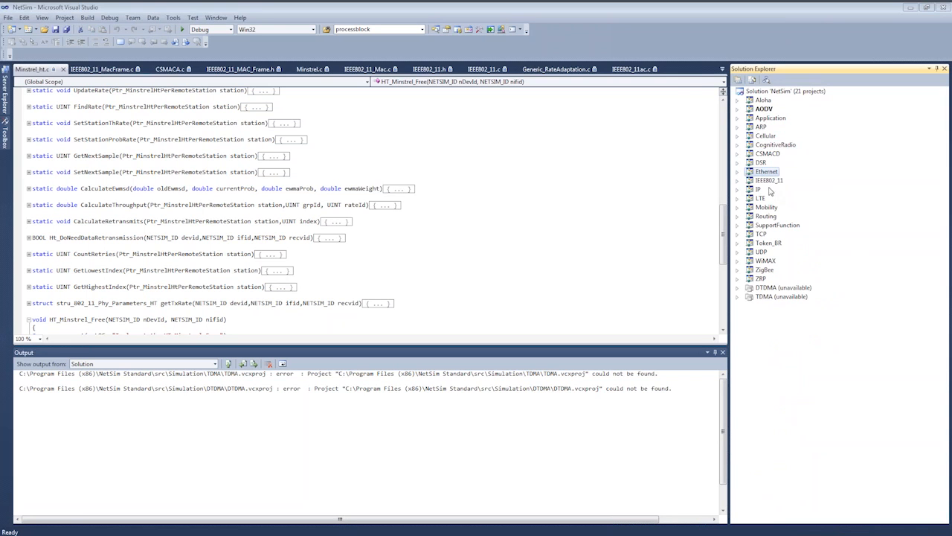
# Expand the IEEE802_11 project in Solution Explorer and load CSMACA.c into the editor.
pyautogui.click(736, 180)
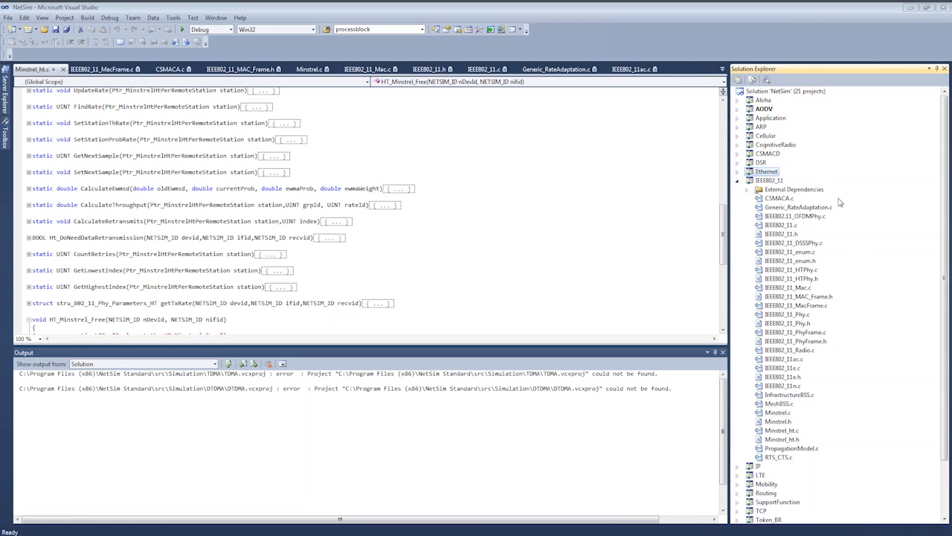
pyautogui.moveTo(845, 209)
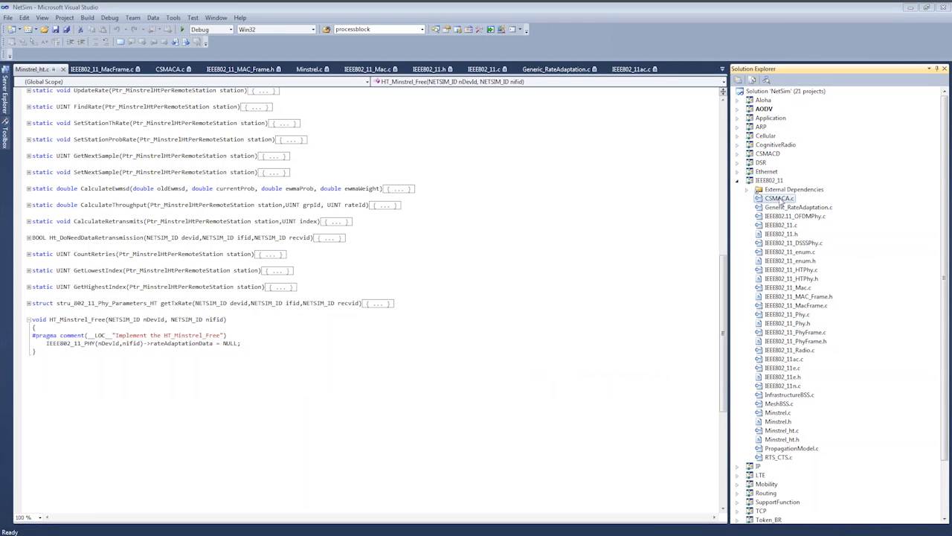
pyautogui.click(170, 69)
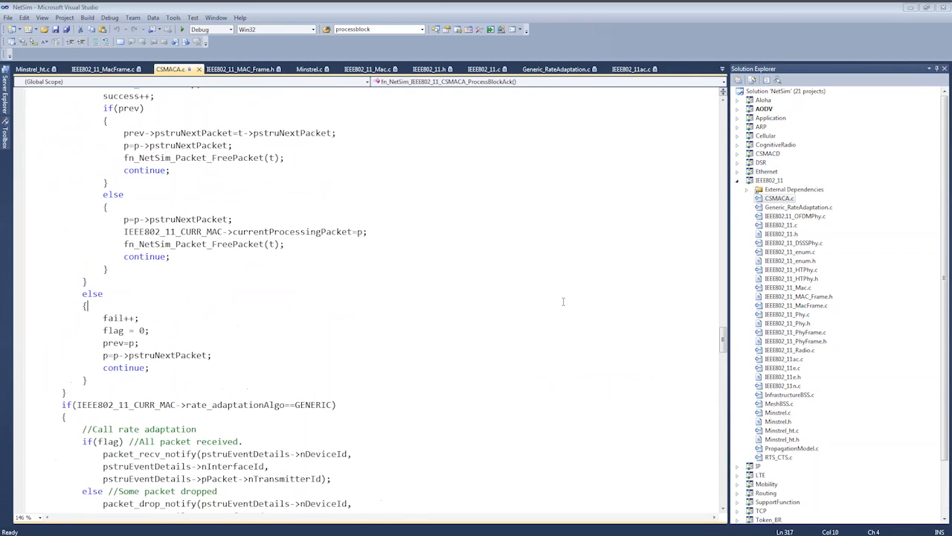
# Review CSMACA.c, switch to IEEE802_11.c and fold the fading loss function in PropagationModel.c.
pyautogui.scroll(3)
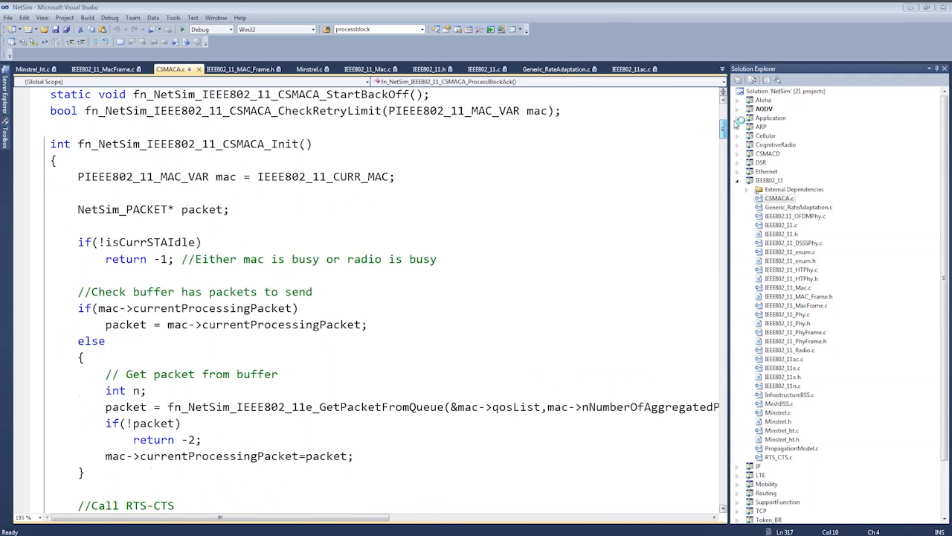
pyautogui.scroll(3)
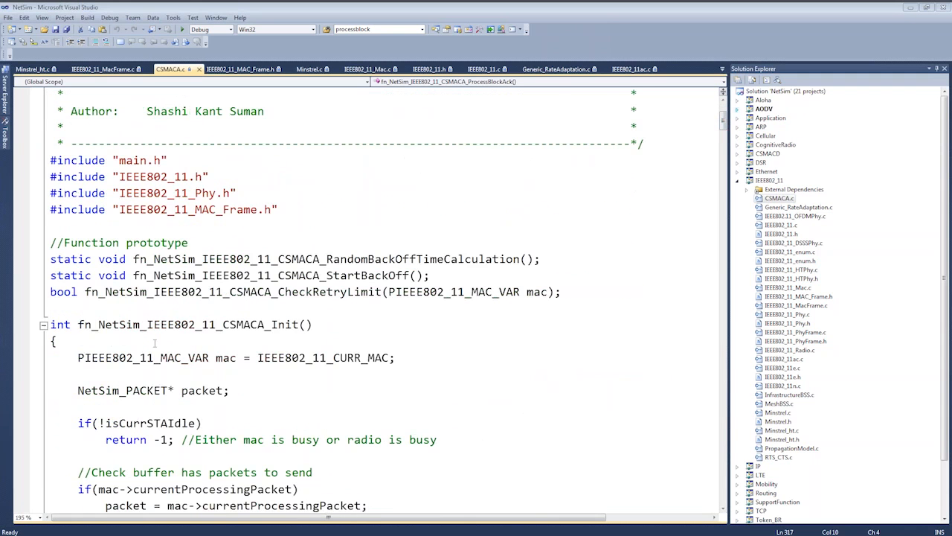
pyautogui.scroll(-3)
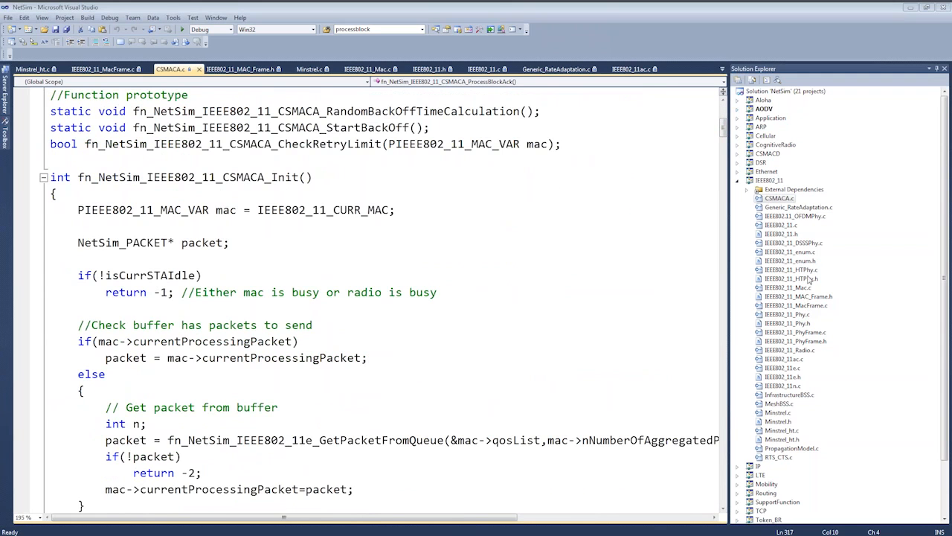
pyautogui.click(485, 68)
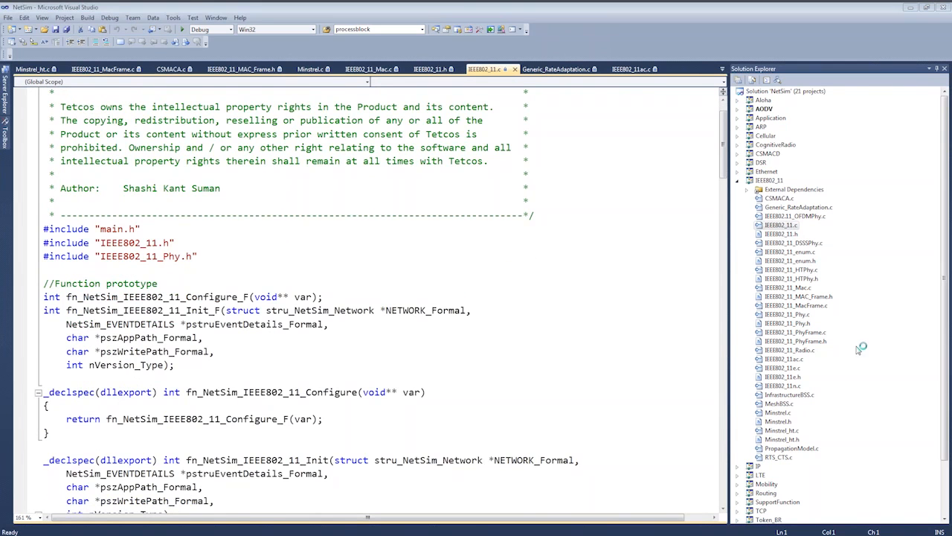
pyautogui.moveTo(787, 315)
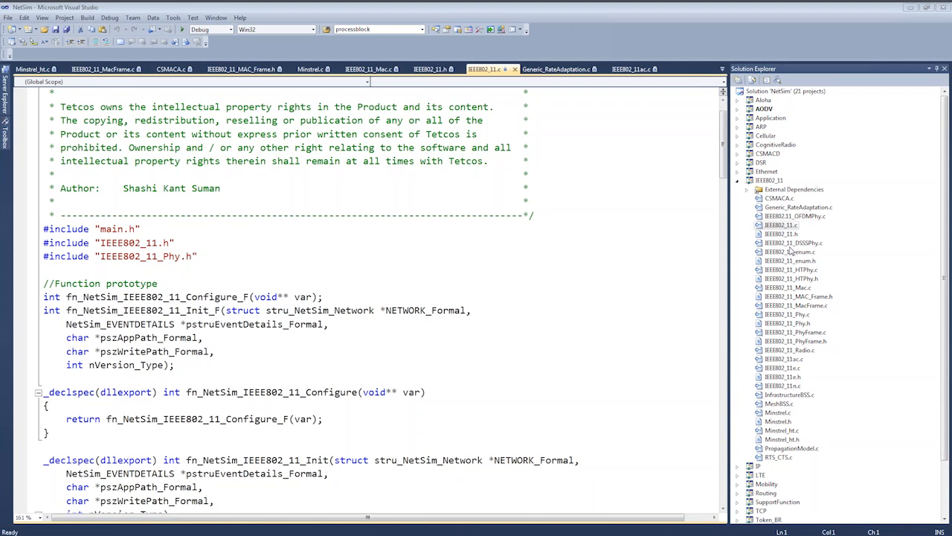
pyautogui.moveTo(800, 432)
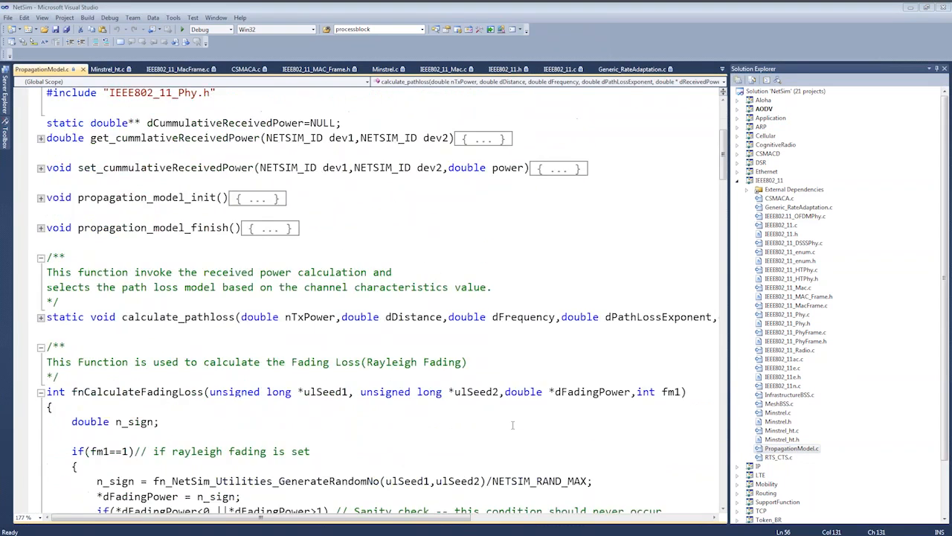
pyautogui.click(41, 349)
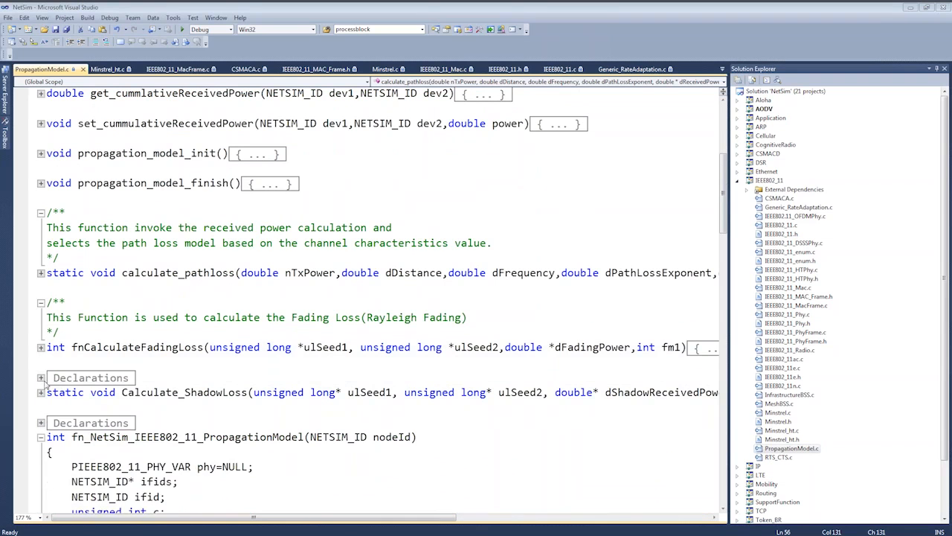
# Bring up RTS_CTS.c and collapse its decide_RTS_CTS_Mechanism function.
pyautogui.click(42, 437)
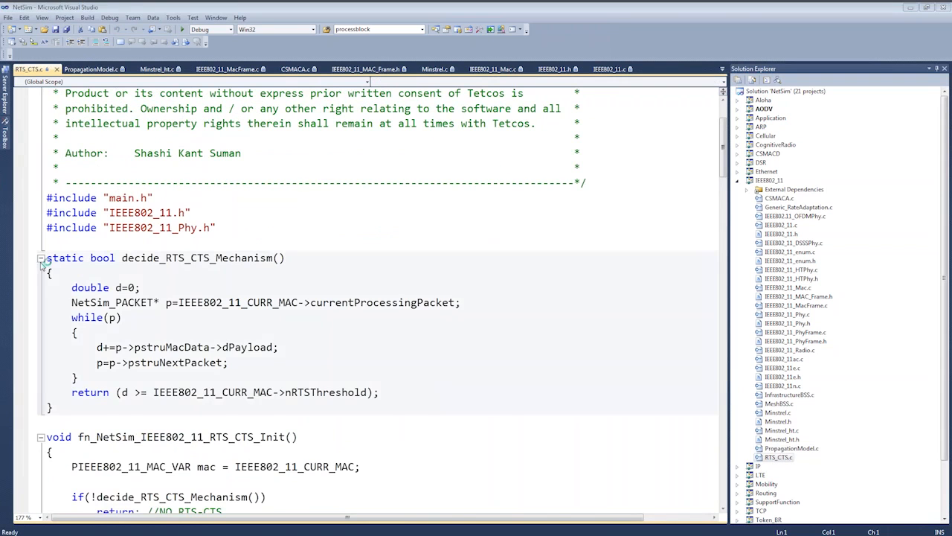
pyautogui.click(42, 257)
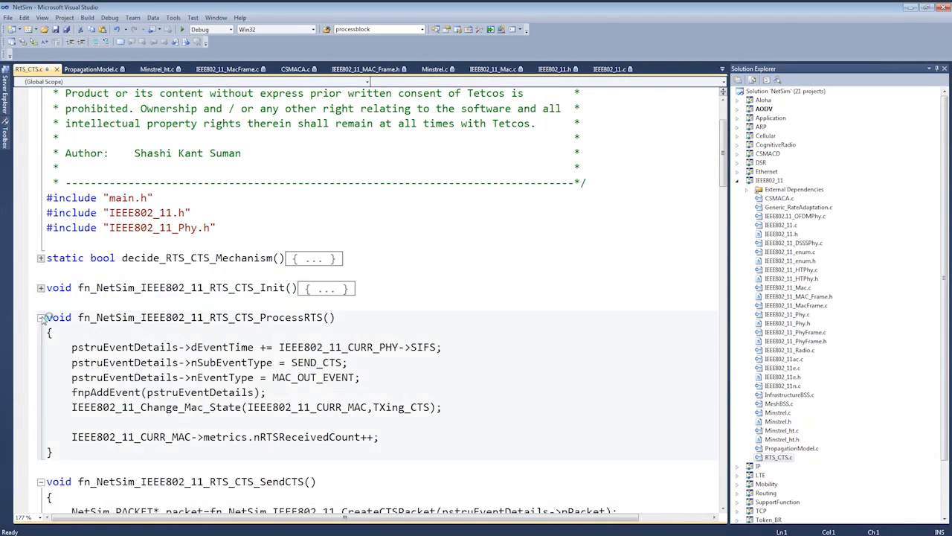
# Collapse ProcessRTS in RTS_CTS.c and switch to IEEE802_11_Phy.c.
pyautogui.click(42, 319)
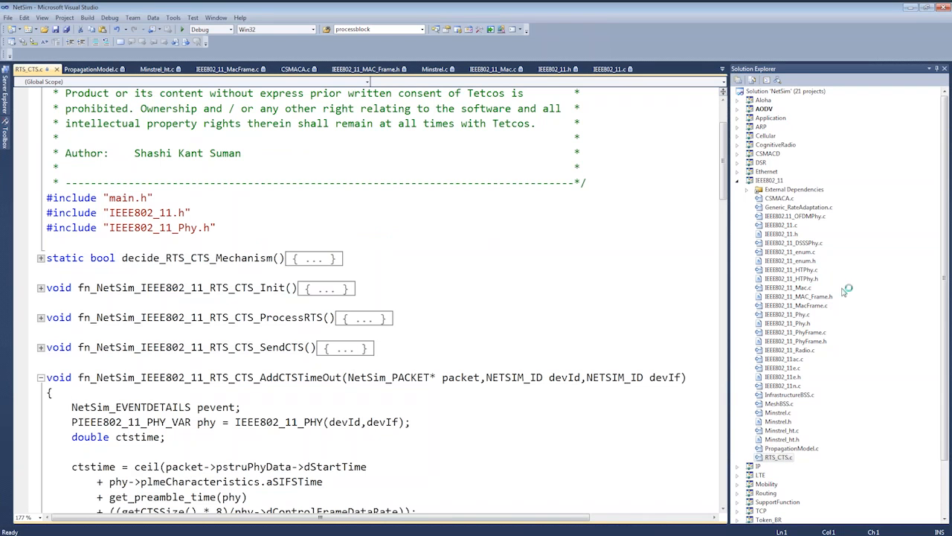
pyautogui.click(785, 314)
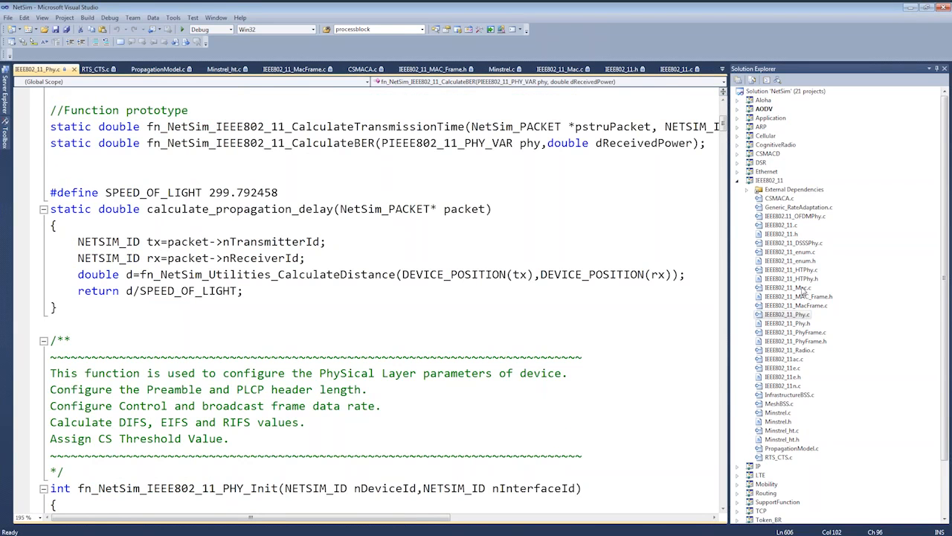
# View IEEE802_11_Mac.c, then IEEE802_11ac.c, reading through its OFDM_MIMO_init function.
pyautogui.click(562, 69)
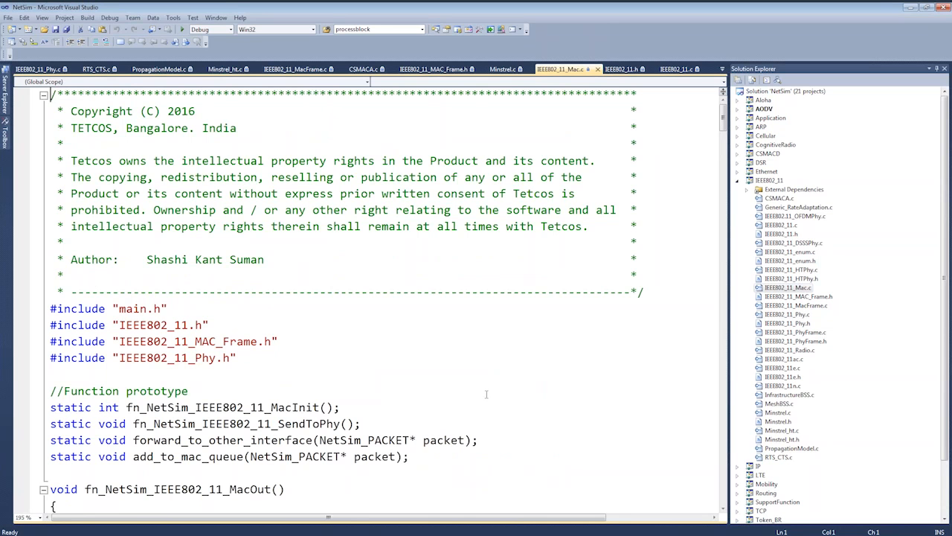
pyautogui.moveTo(792, 363)
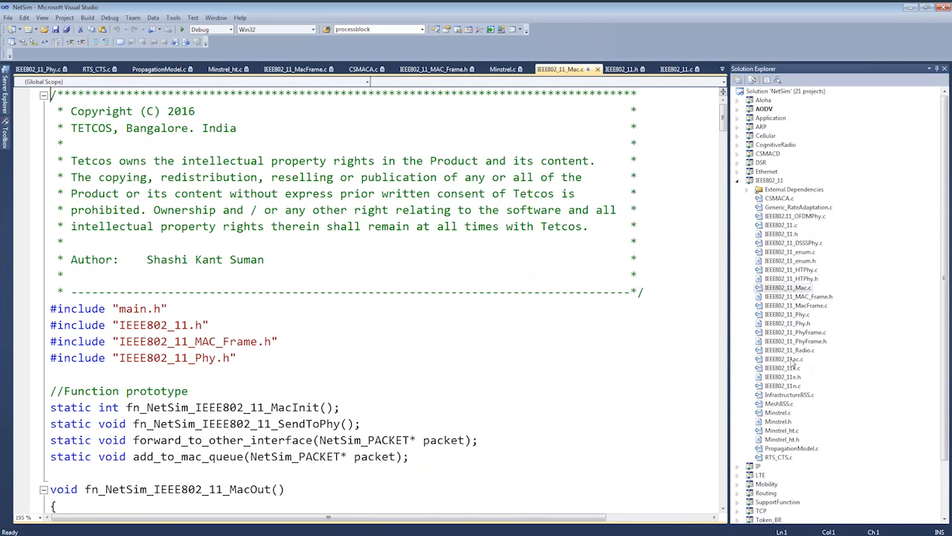
pyautogui.click(786, 359)
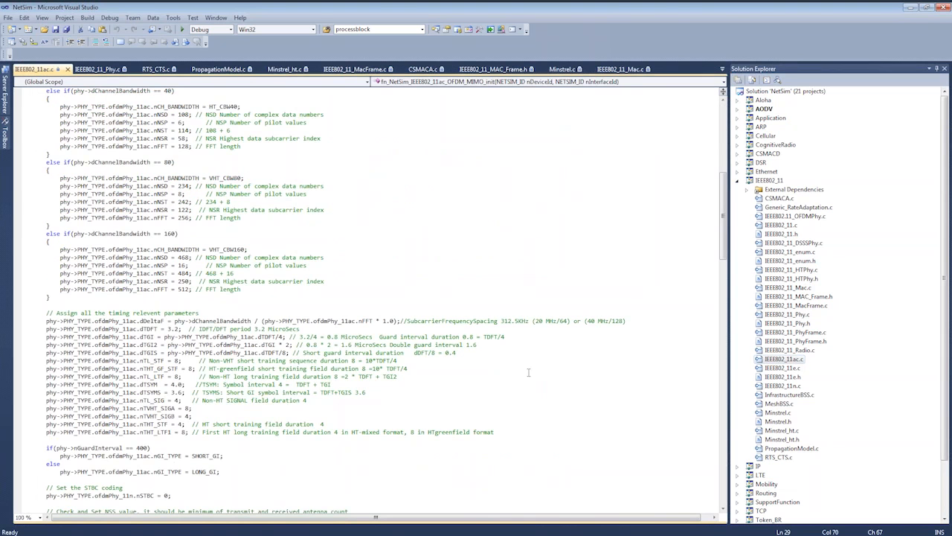
pyautogui.scroll(3)
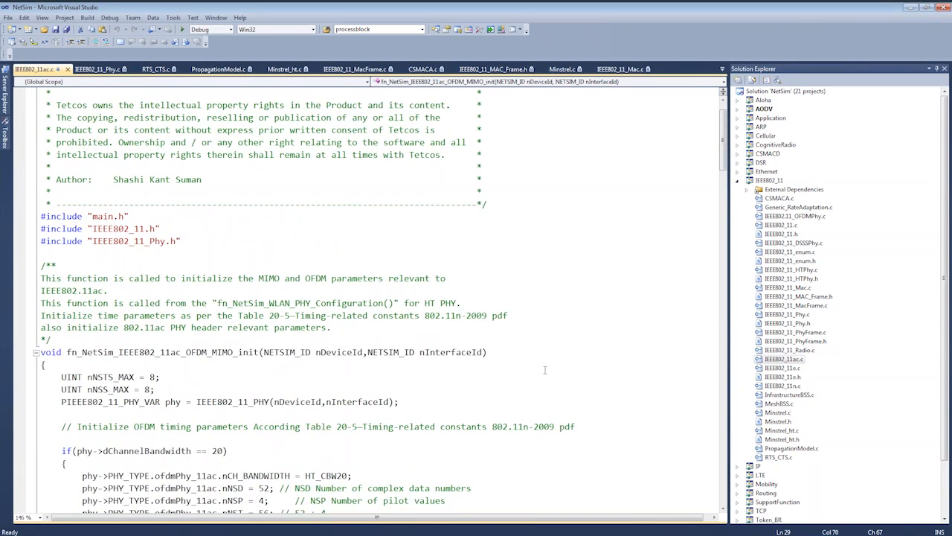
pyautogui.scroll(-3)
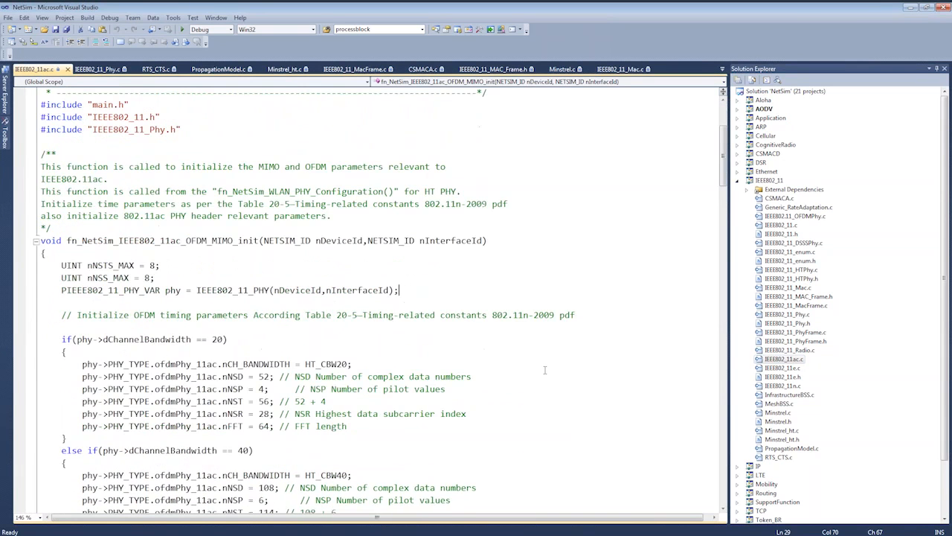
pyautogui.scroll(-3)
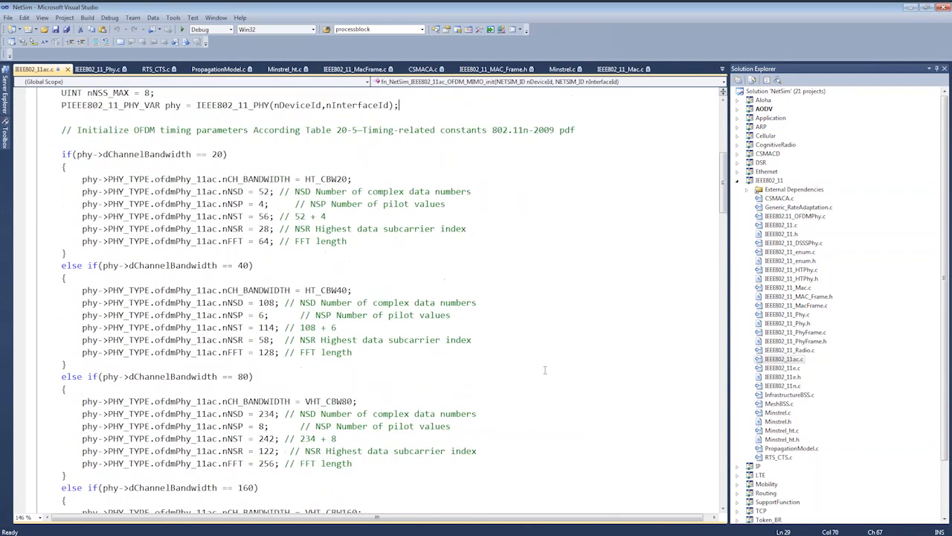
pyautogui.scroll(-3)
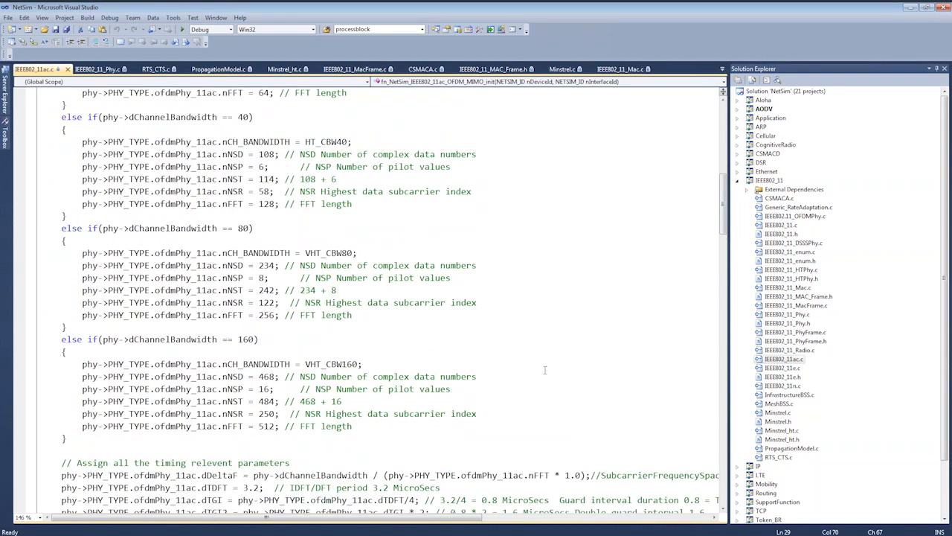
pyautogui.scroll(-3)
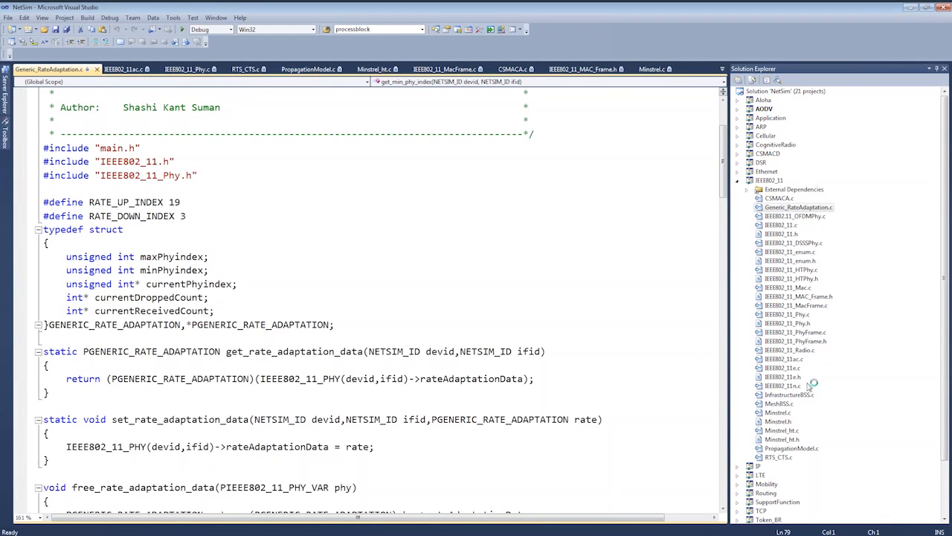
pyautogui.moveTo(790, 415)
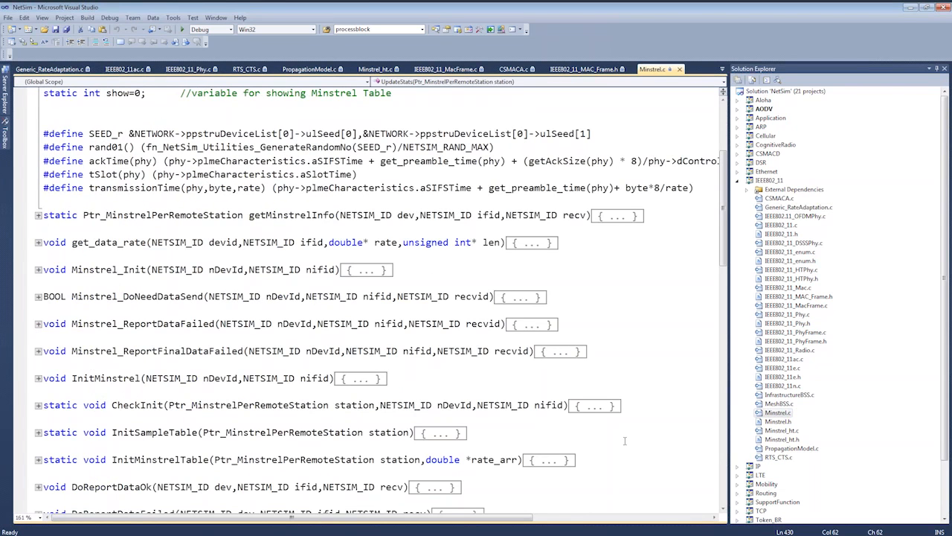
pyautogui.moveTo(706, 111)
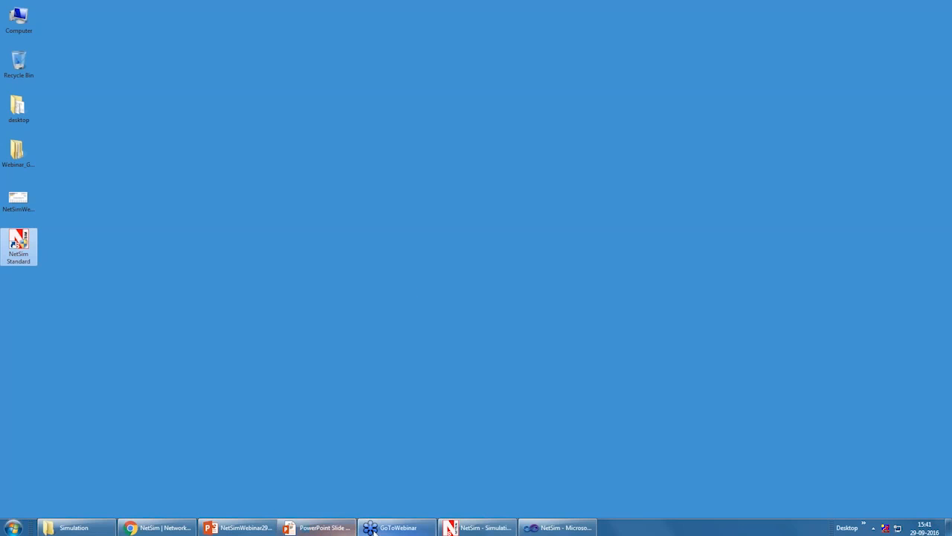
# Set AP-A's wireless interface No. of Packets to Aggregate to 64 via its Properties.
pyautogui.click(476, 527)
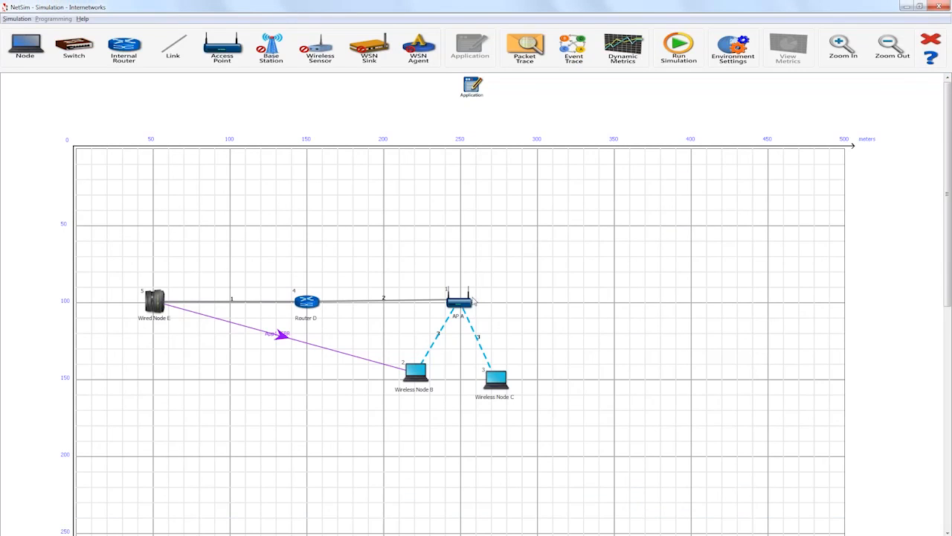
pyautogui.rightClick(458, 301)
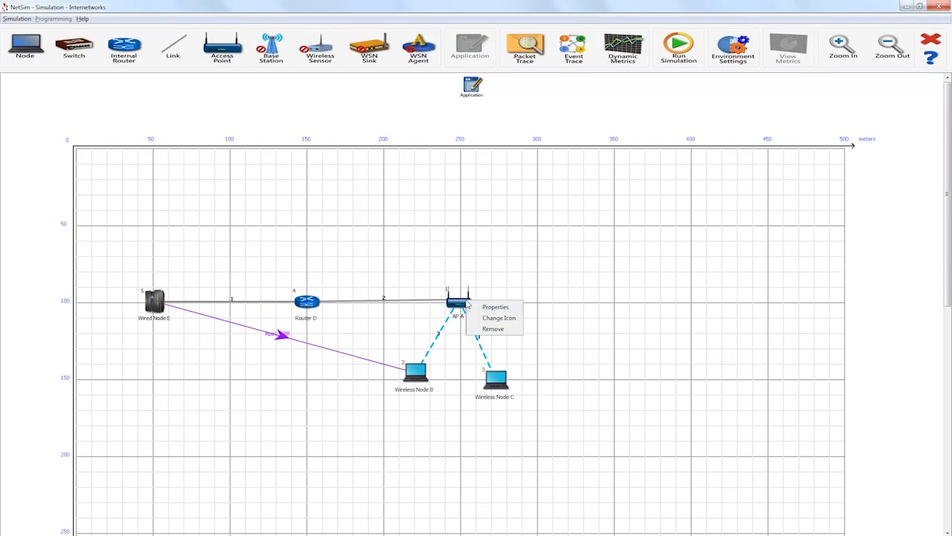
pyautogui.click(495, 306)
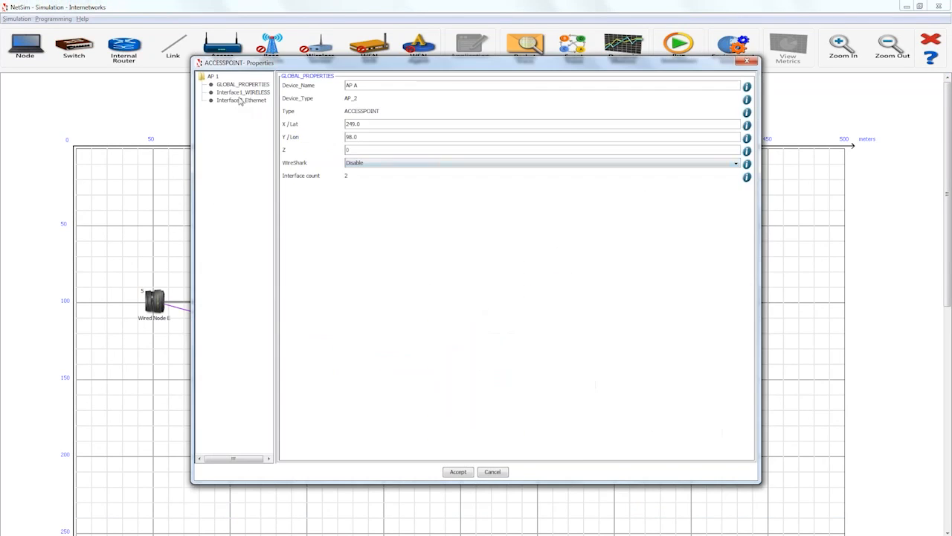
pyautogui.click(242, 92)
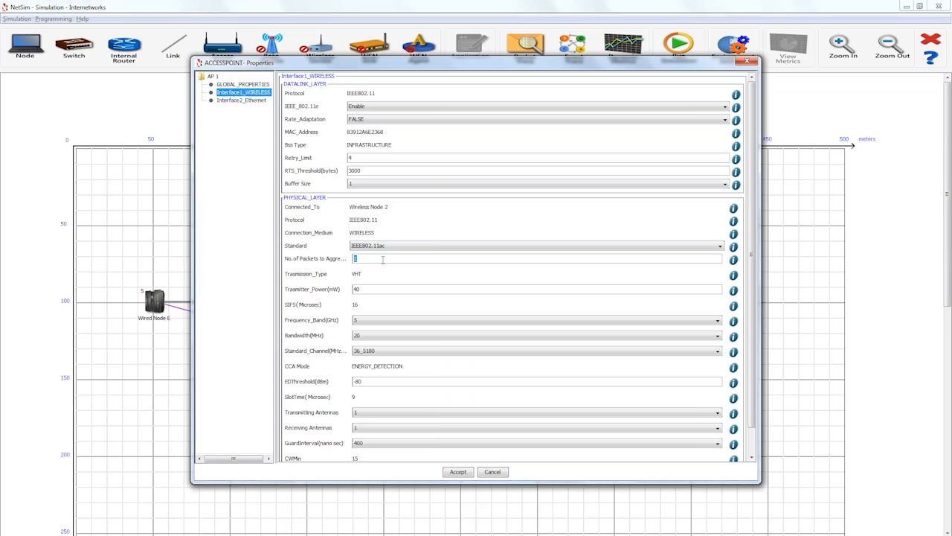
pyautogui.write('6')
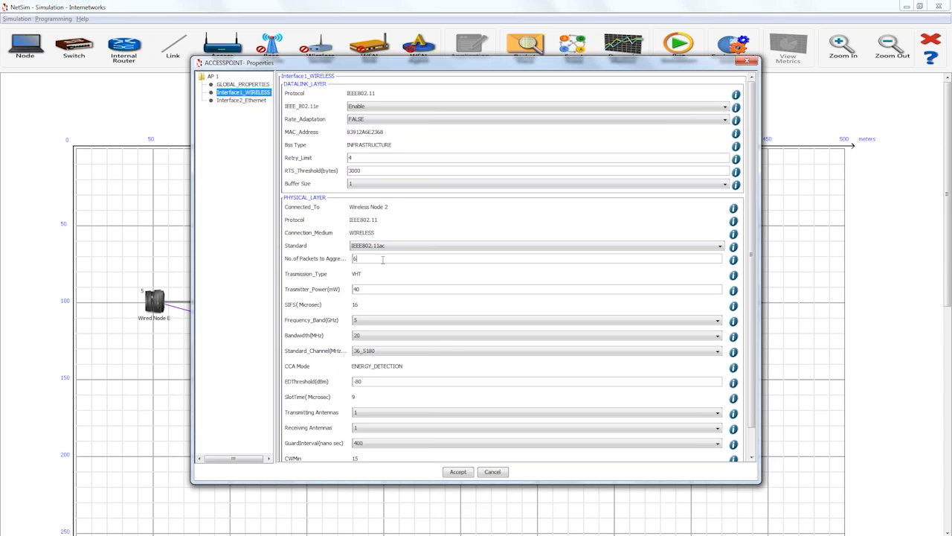
pyautogui.write('4')
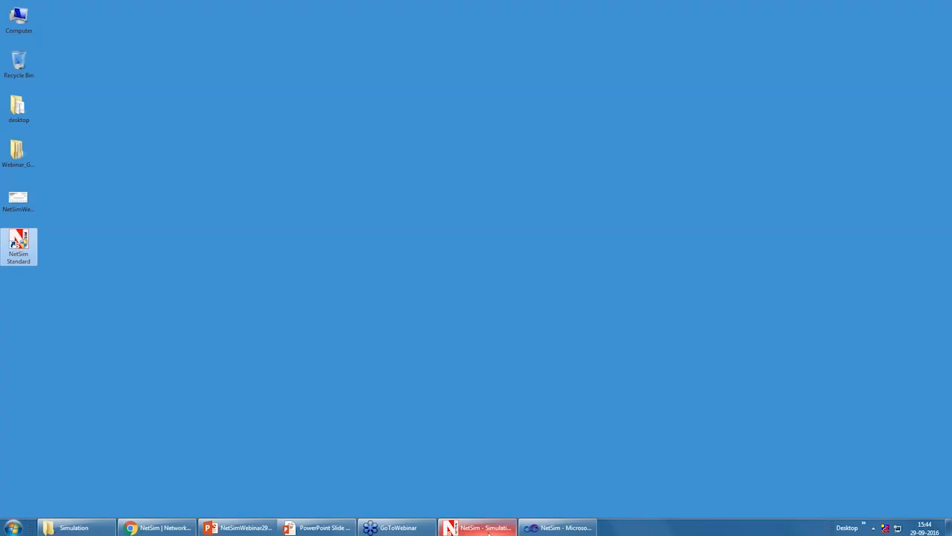
# Load the saved experiment from the FRAME AGGREGATION folder via Simulation > Open > Network.
pyautogui.click(476, 527)
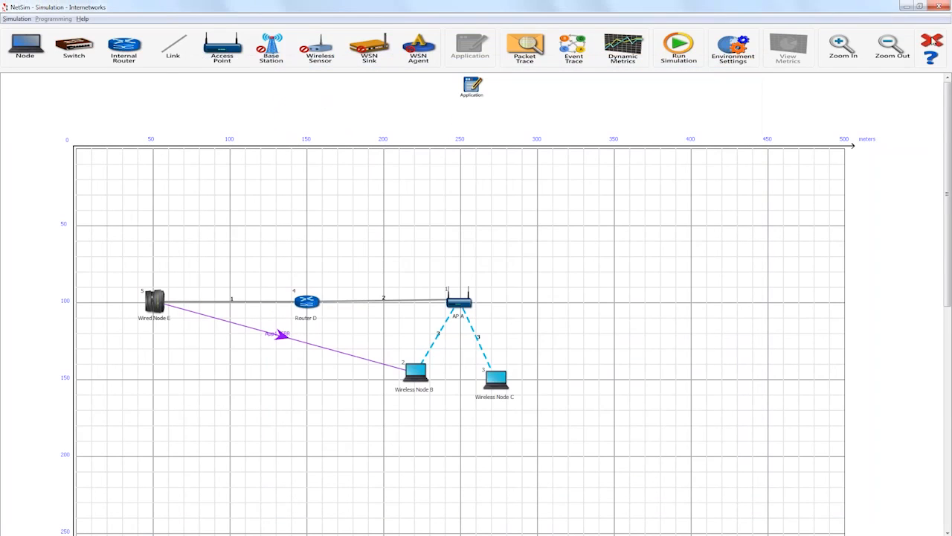
pyautogui.moveTo(491, 289)
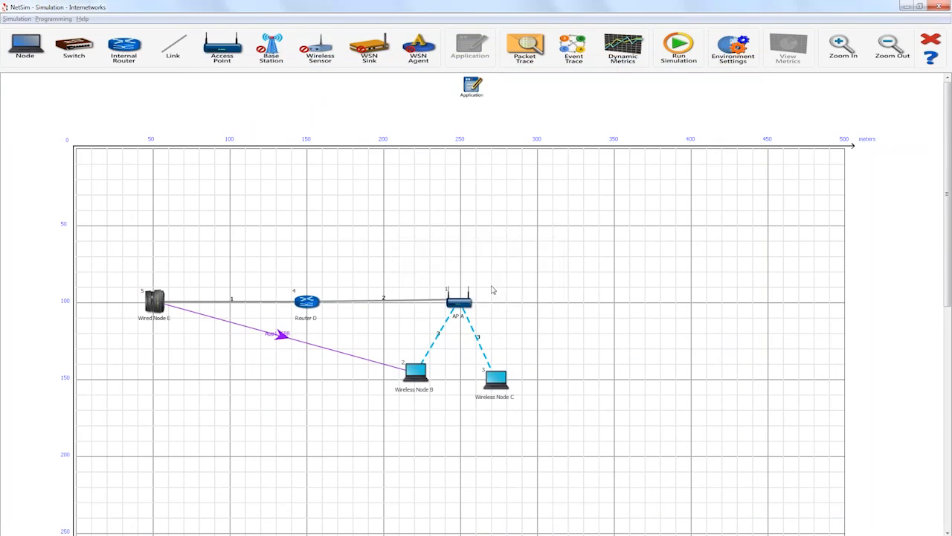
pyautogui.click(17, 18)
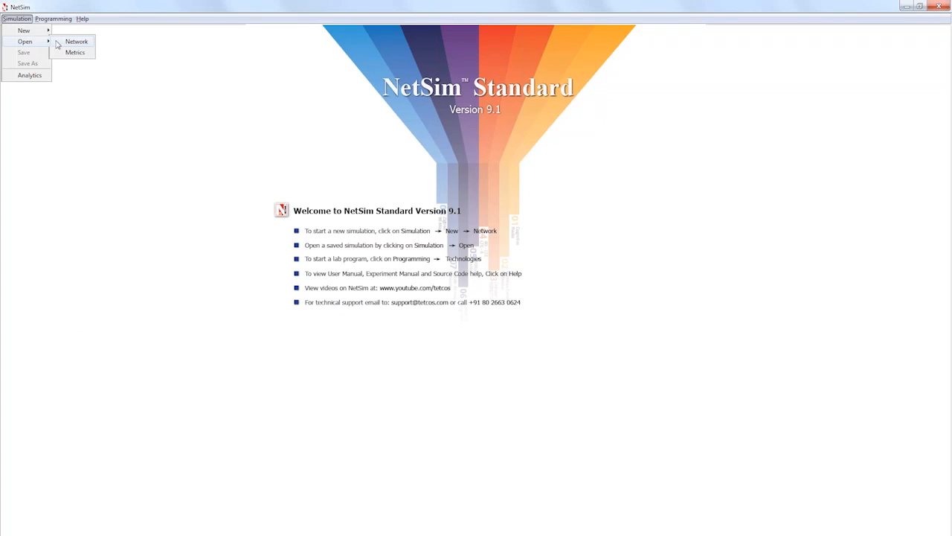
pyautogui.click(76, 42)
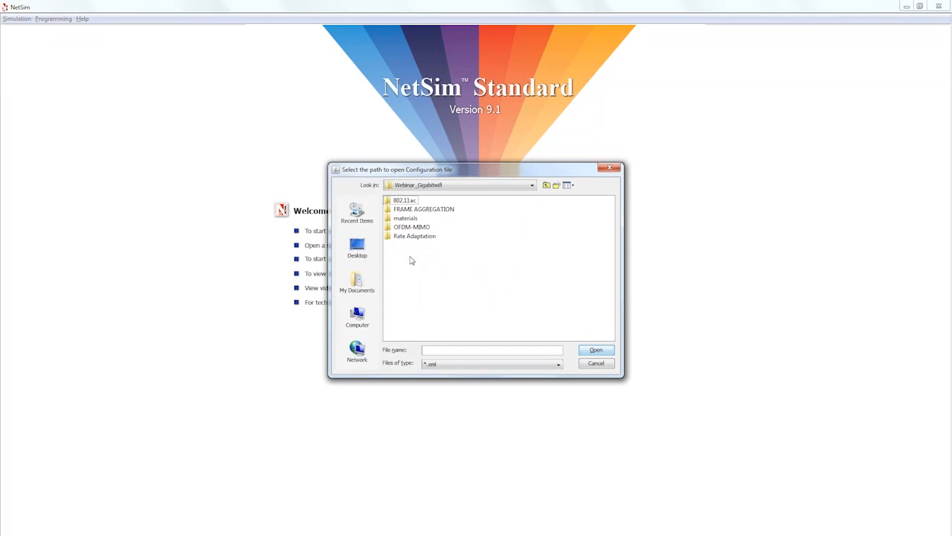
pyautogui.doubleClick(424, 209)
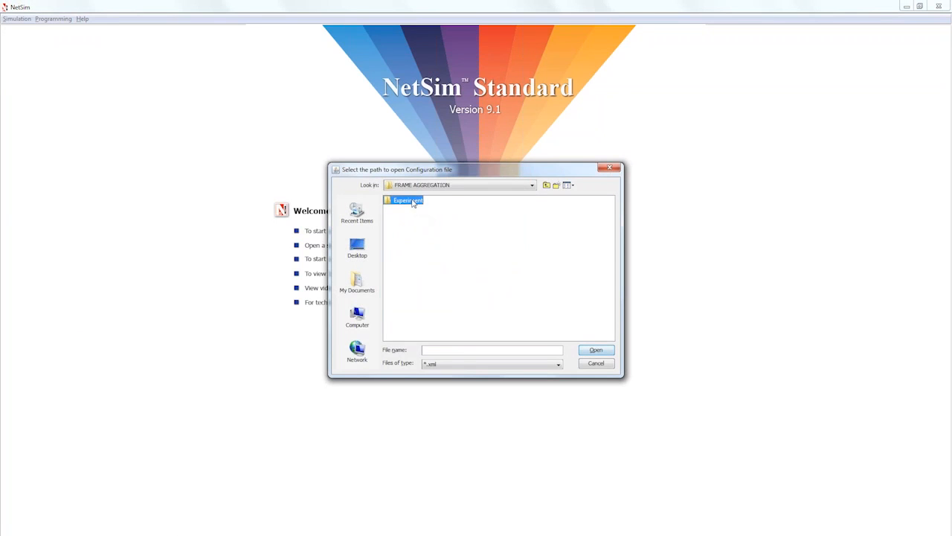
pyautogui.click(595, 363)
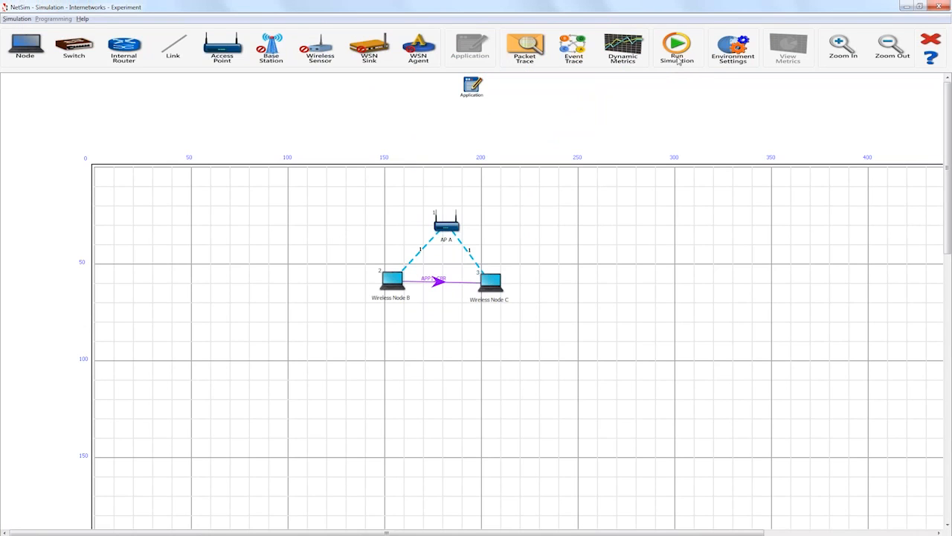
pyautogui.moveTo(677, 47)
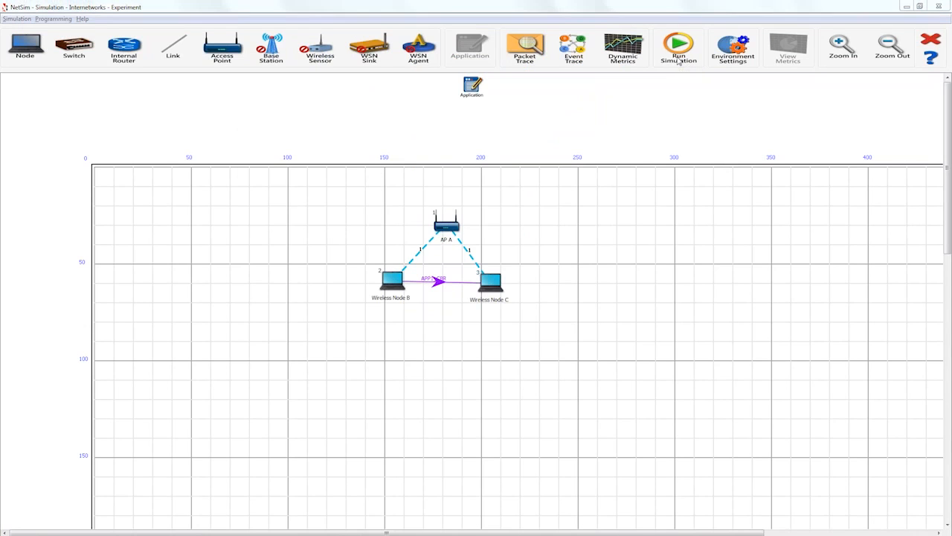
# Run the frame aggregation simulation with default settings so the live Wireshark capture starts.
pyautogui.click(679, 47)
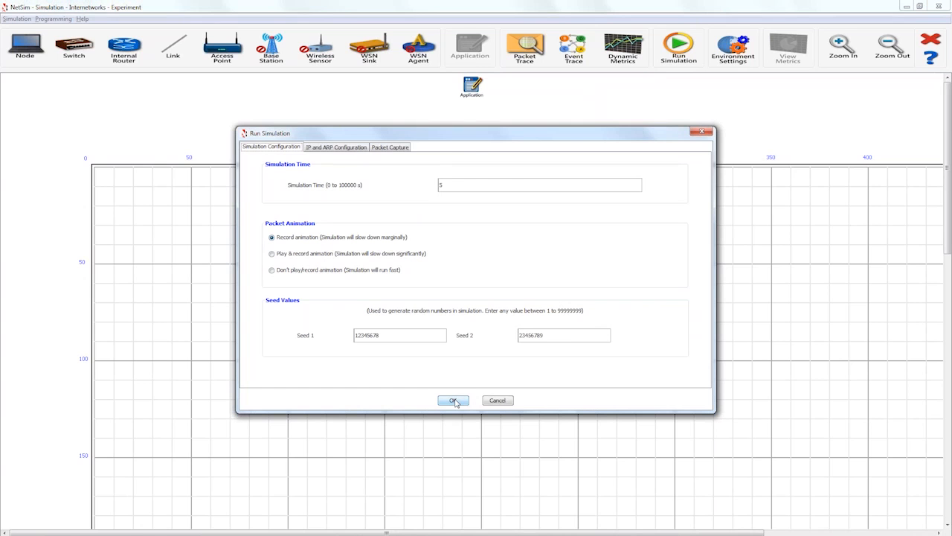
pyautogui.click(452, 400)
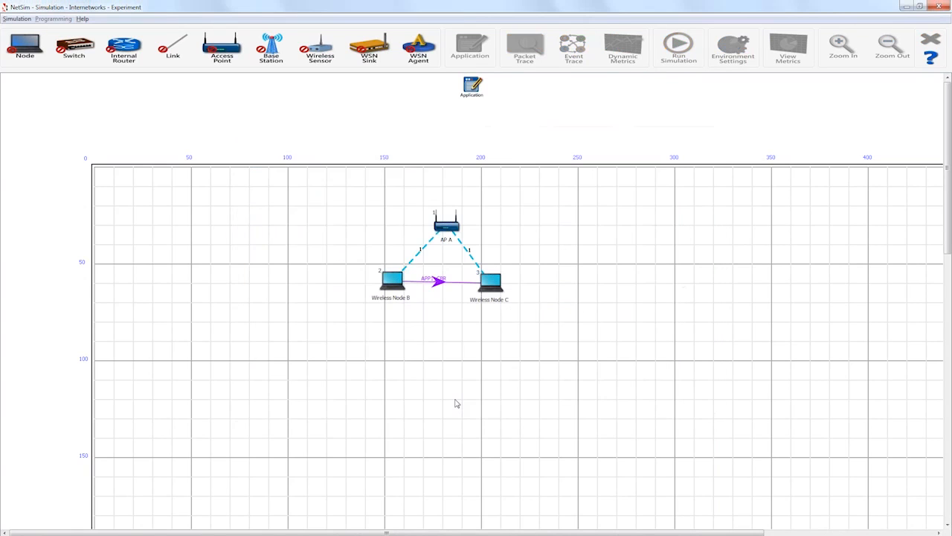
pyautogui.click(679, 45)
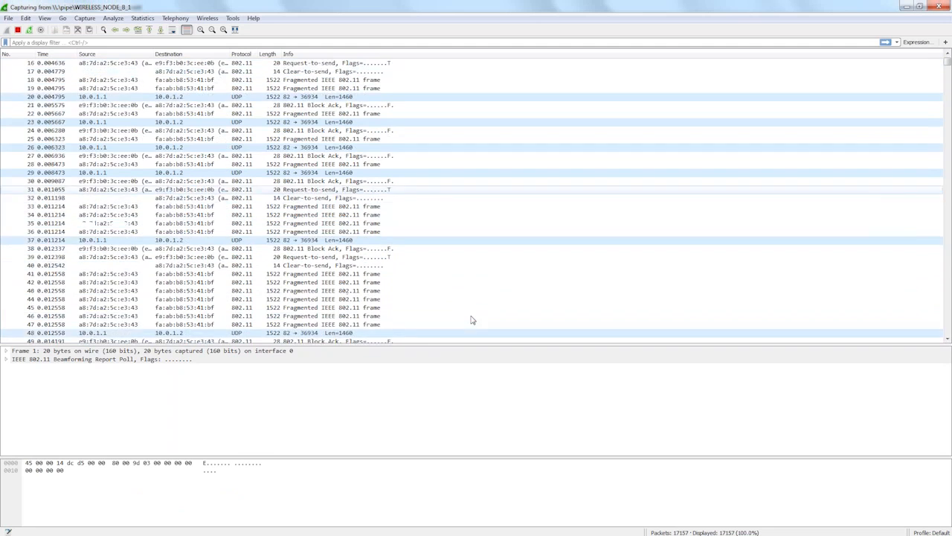
# Scroll the packet list down to the 802.11 Block Ack frames near frame 277.
pyautogui.scroll(-3)
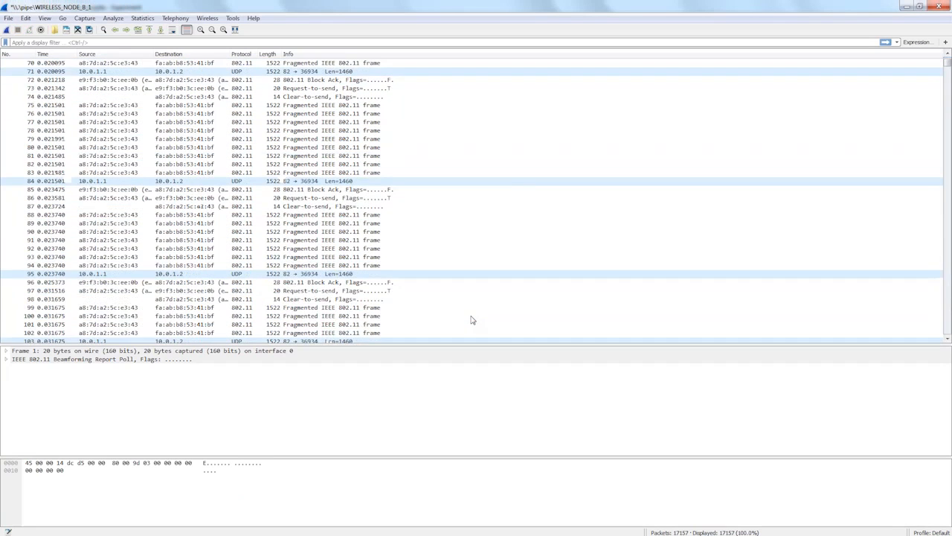
pyautogui.scroll(-3)
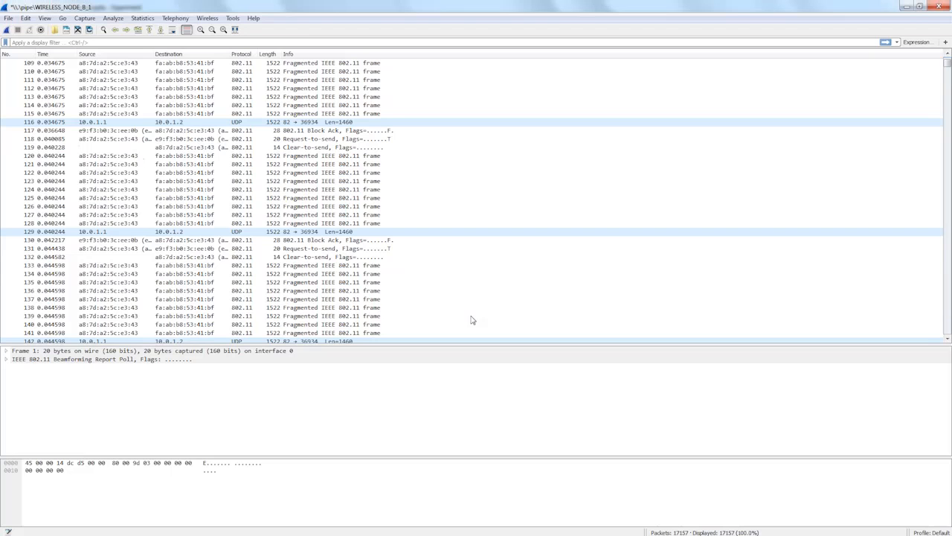
pyautogui.scroll(-3)
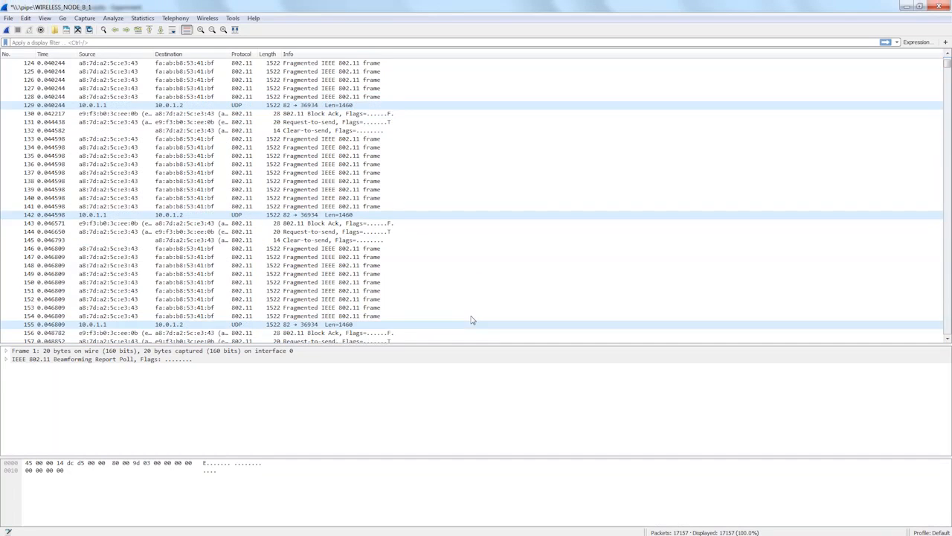
pyautogui.scroll(-3)
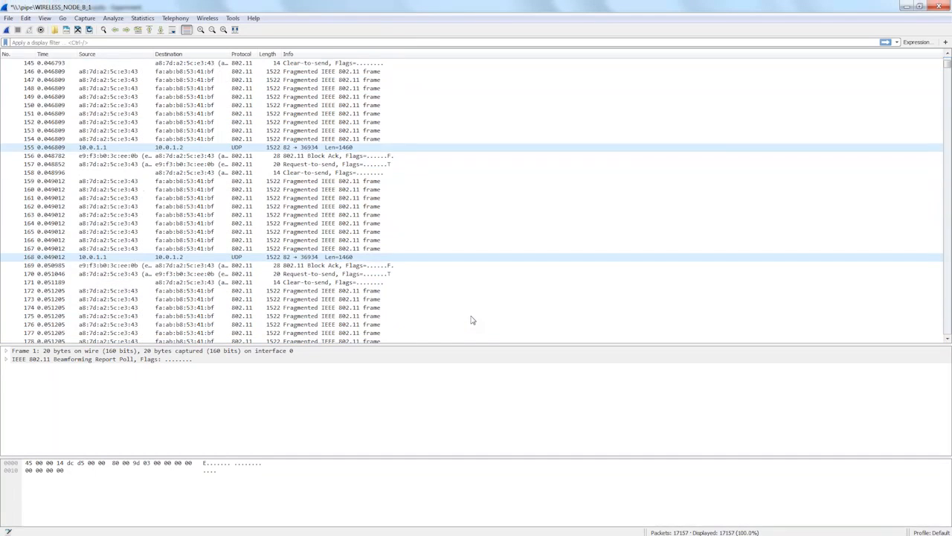
pyautogui.scroll(-3)
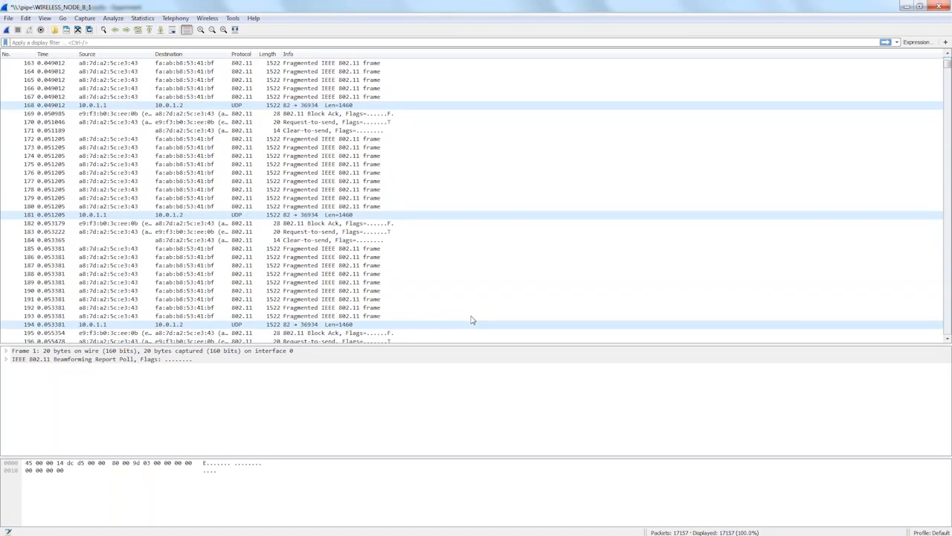
pyautogui.scroll(-3)
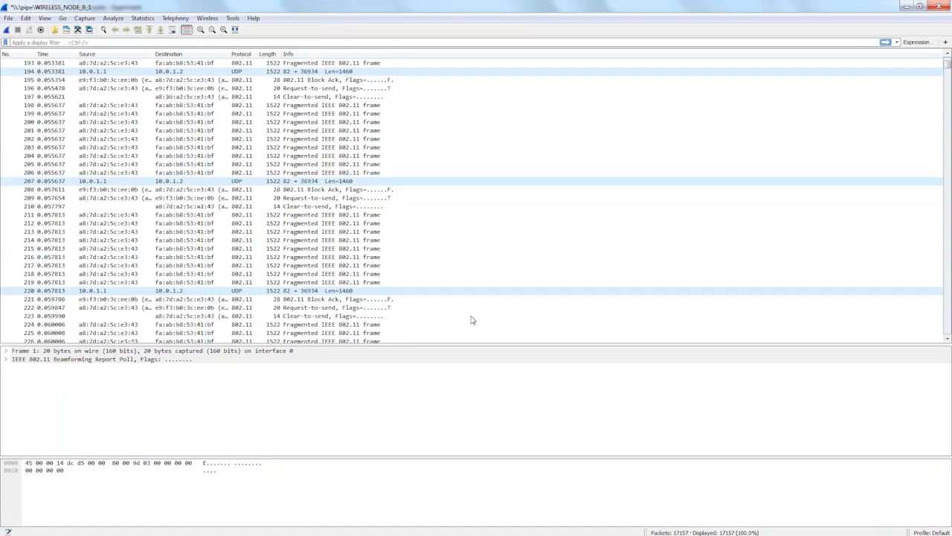
pyautogui.scroll(-3)
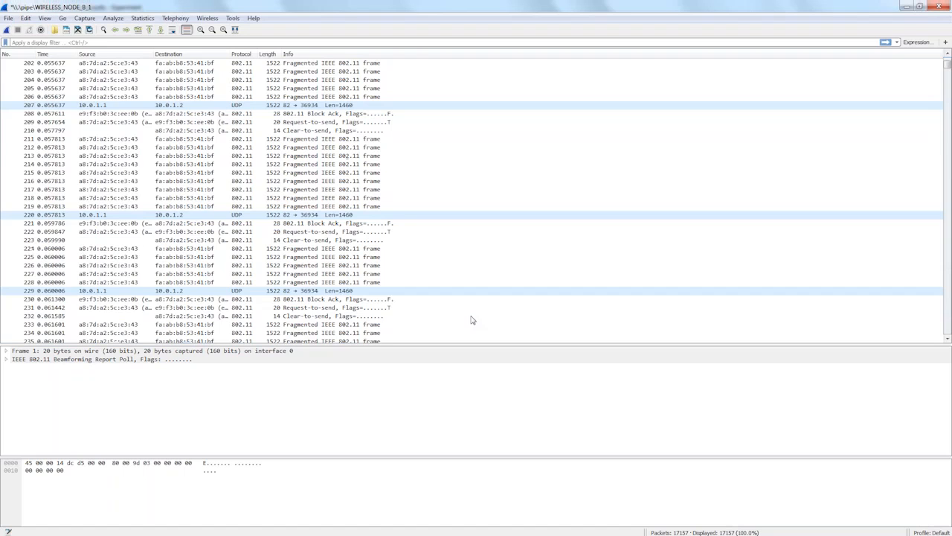
pyautogui.scroll(-3)
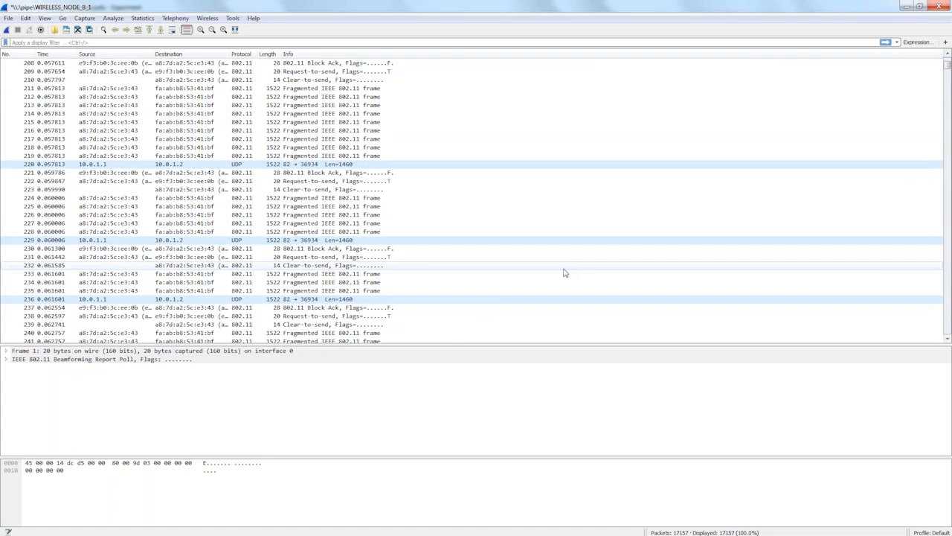
pyautogui.scroll(-3)
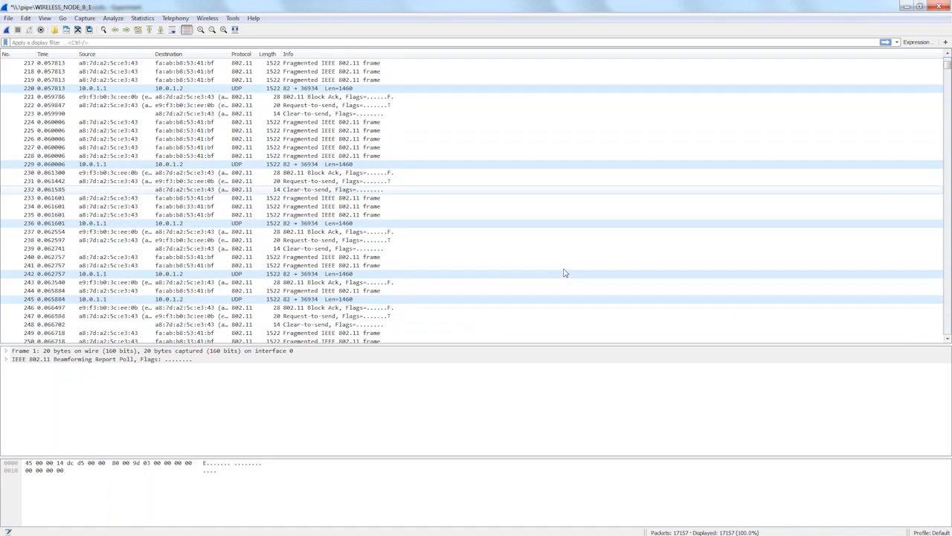
pyautogui.scroll(-3)
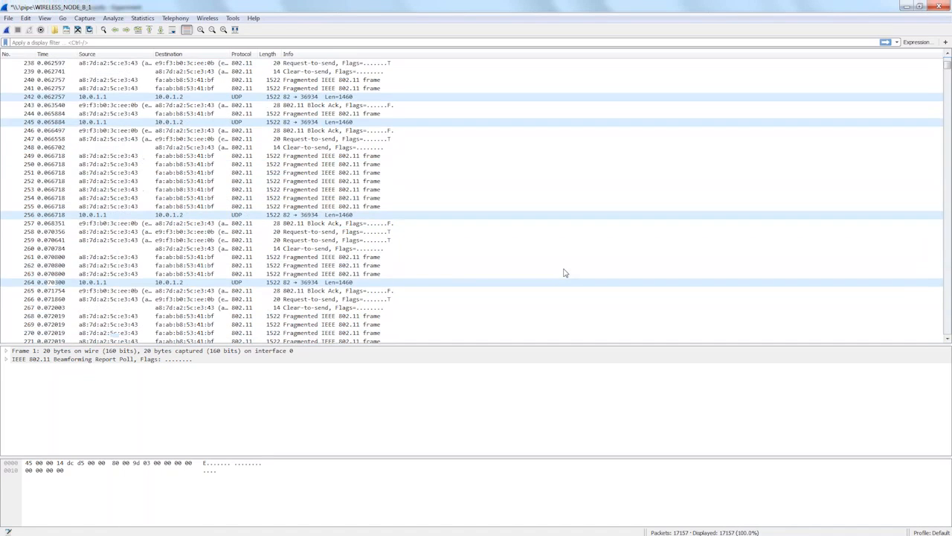
pyautogui.scroll(-3)
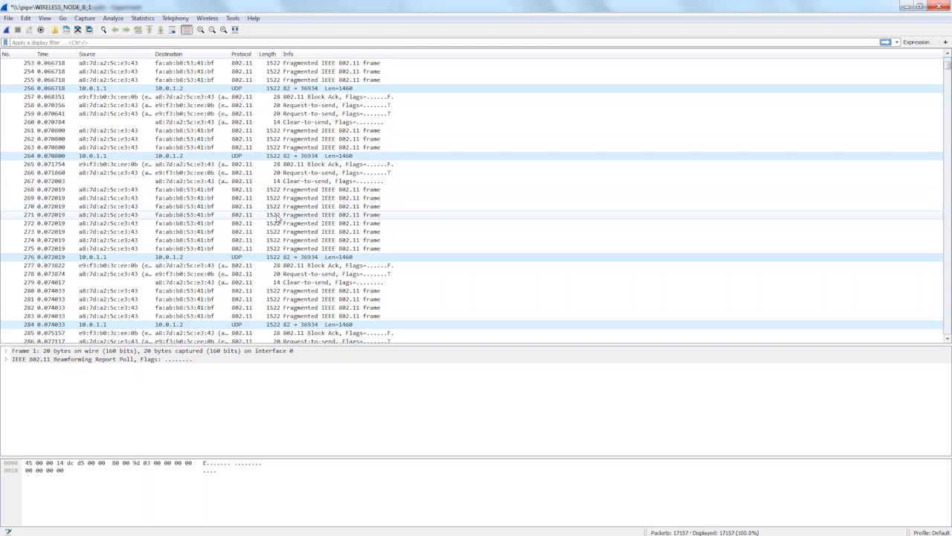
pyautogui.moveTo(291, 193)
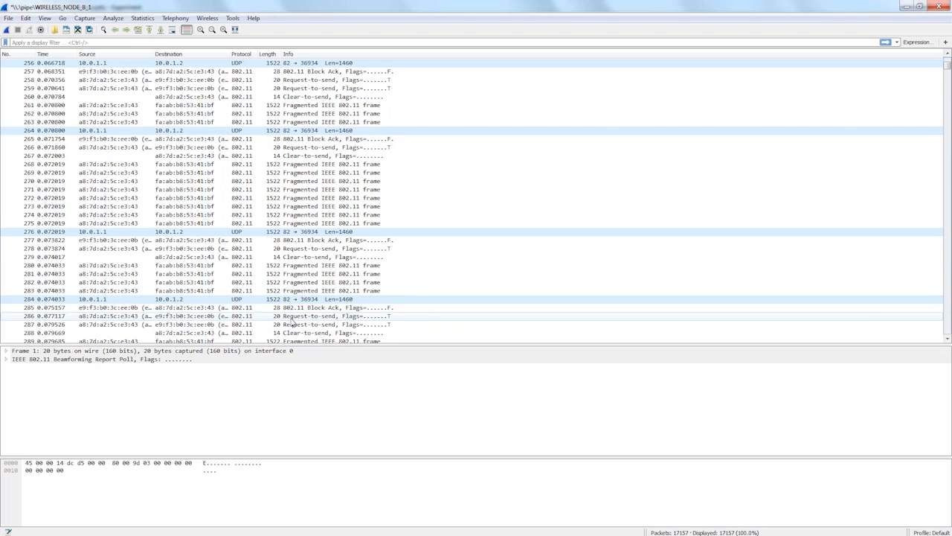
pyautogui.scroll(-3)
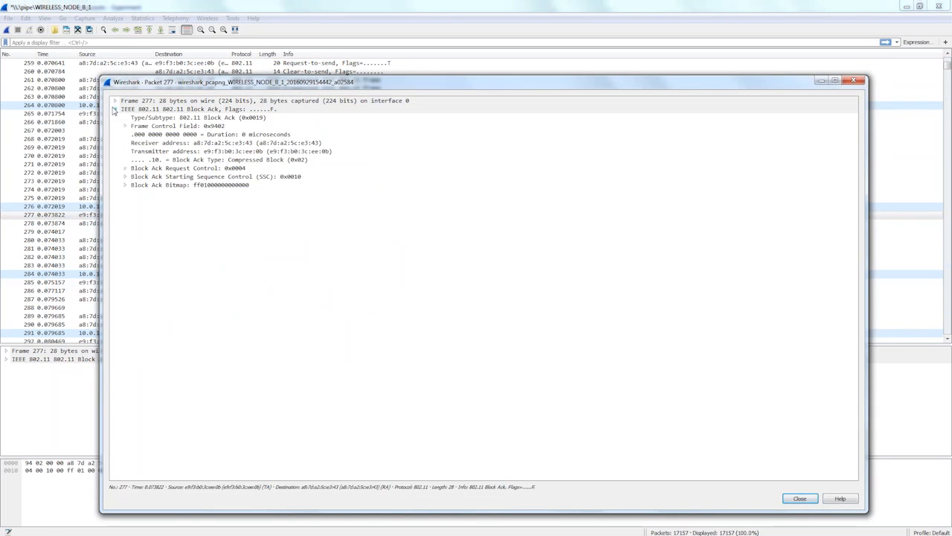
# Expand frame 277's Block Ack bitmap into its missing frames and start Calculator.
pyautogui.click(115, 101)
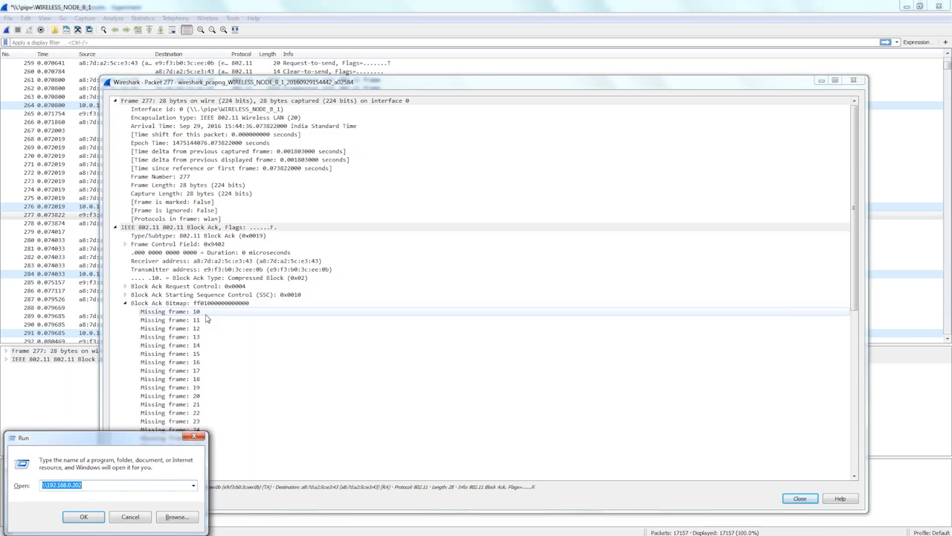
pyautogui.click(83, 516)
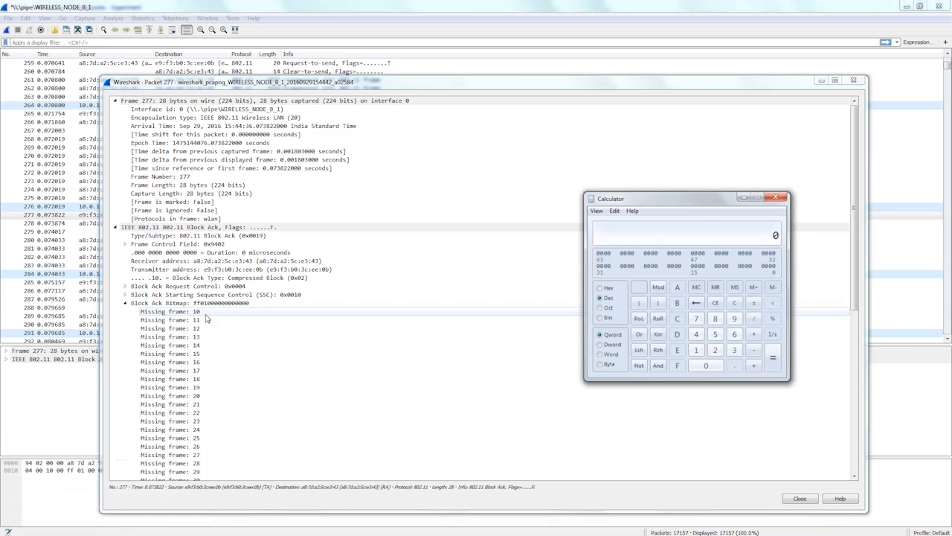